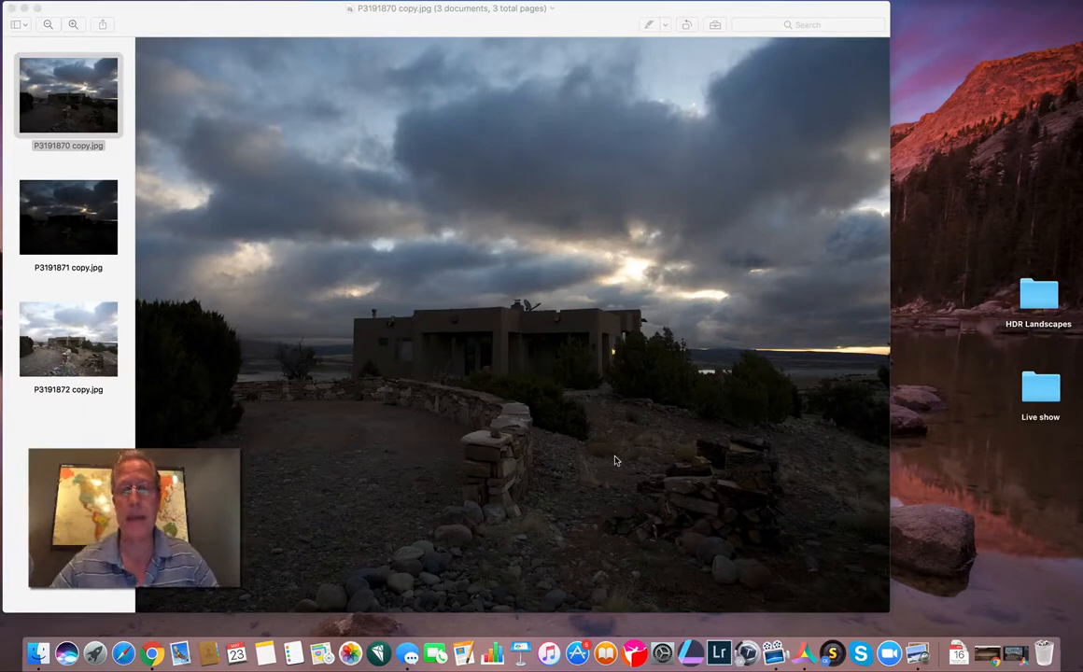
mouse_move(452, 340)
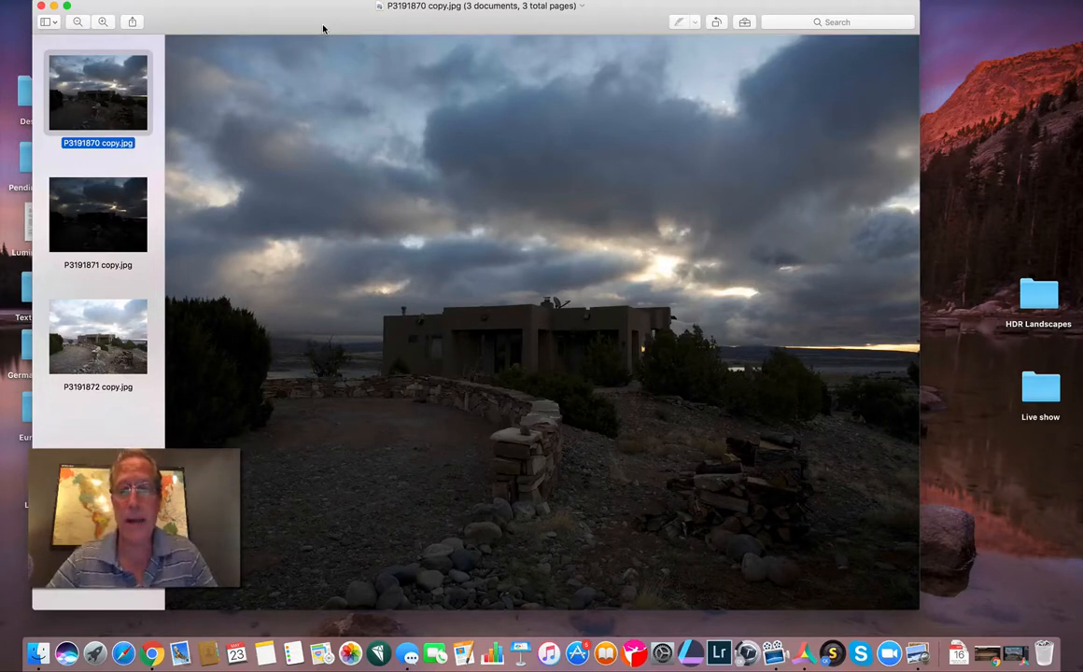
mouse_move(334, 243)
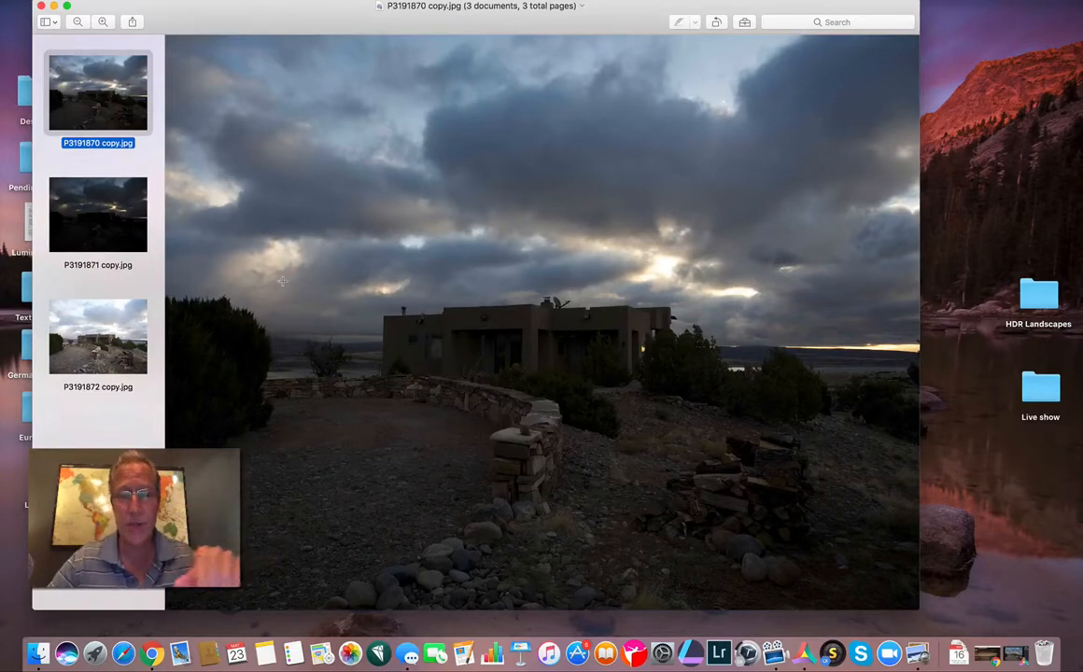
Review the P3191870 and darkest P3191871 bracketed exposures of the adobe house in Preview.
click(97, 215)
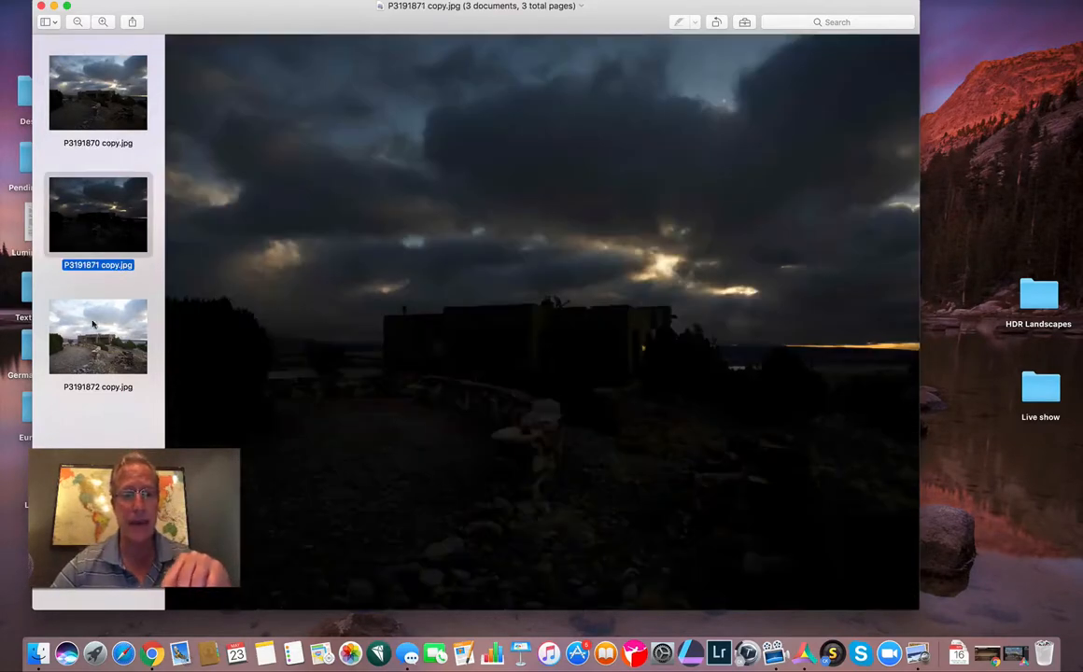
click(97, 338)
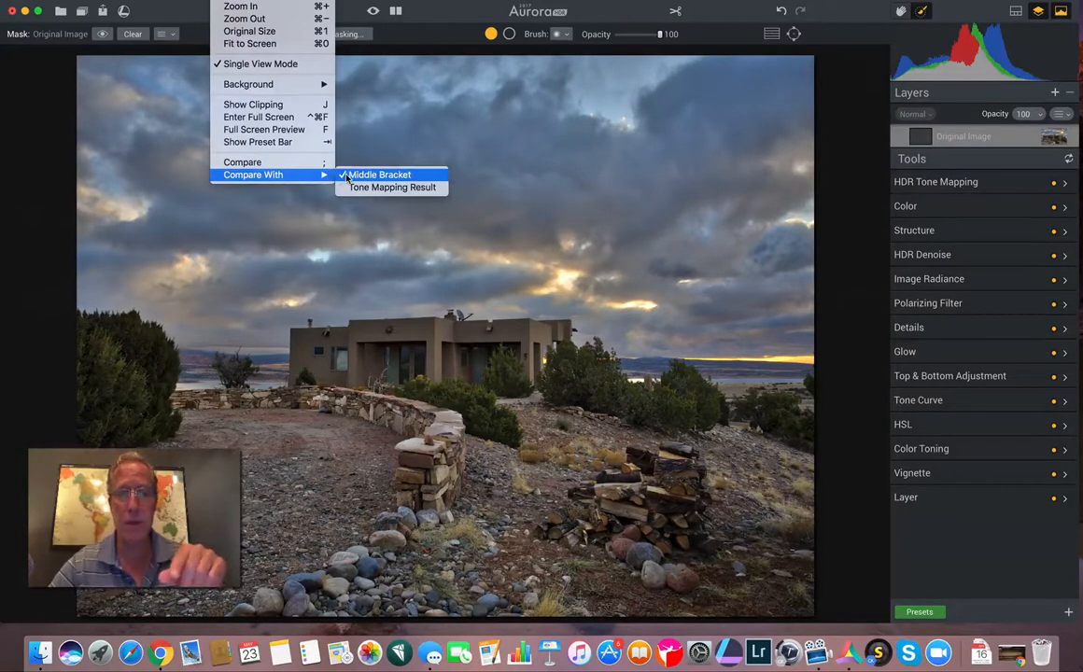
Compare the merged HDR against the middle bracket, sliding the split divider across the photo.
click(381, 176)
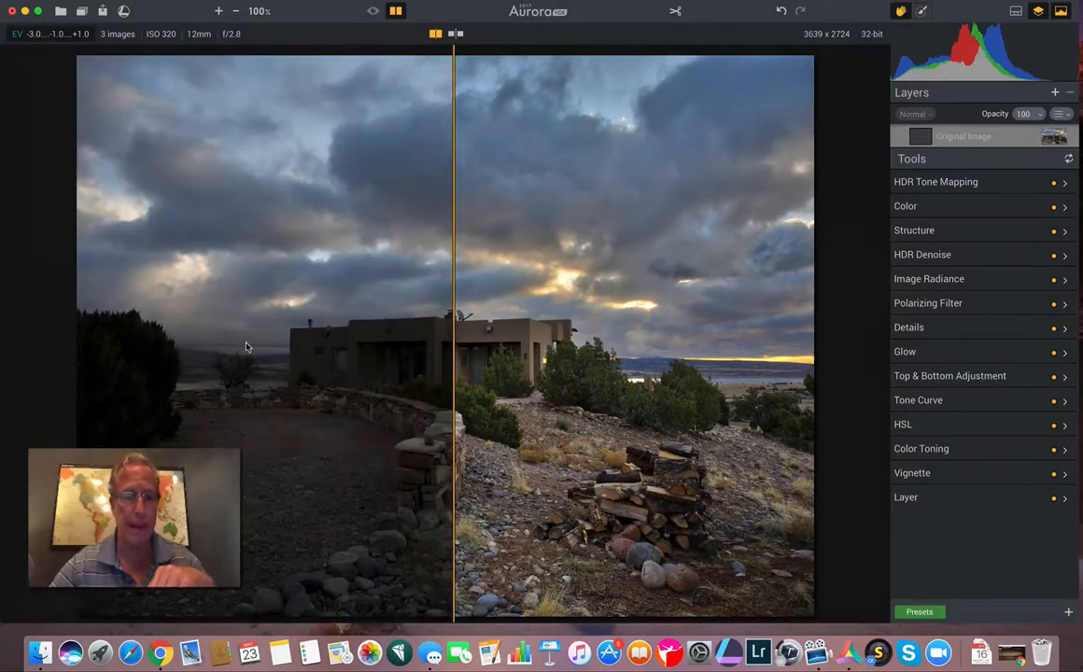
mouse_move(452, 196)
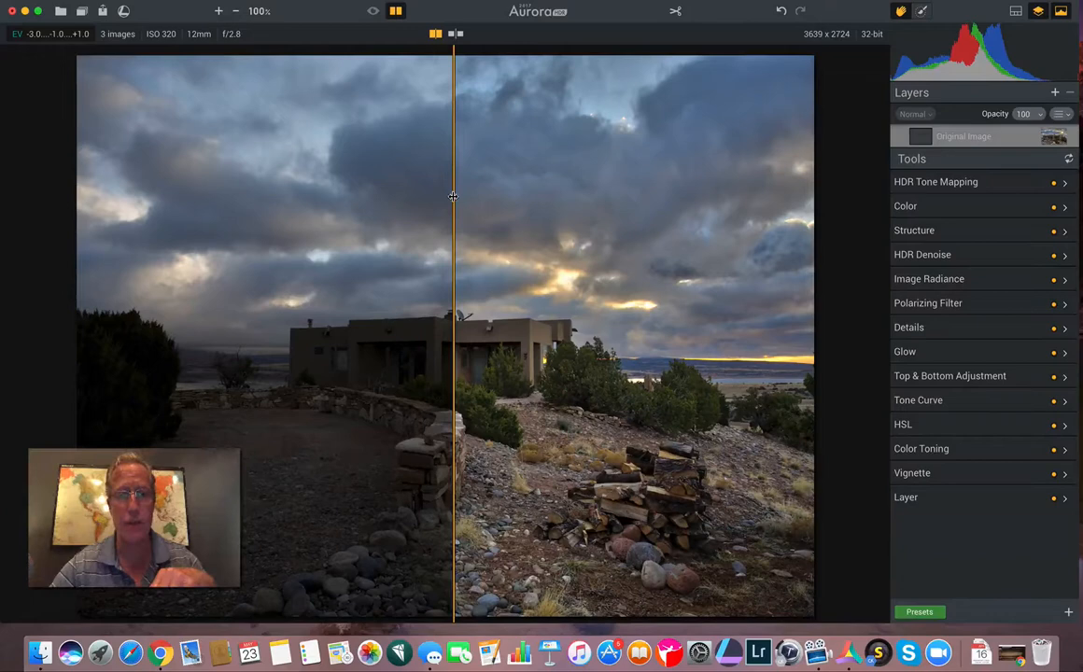
drag(452, 196, 332, 196)
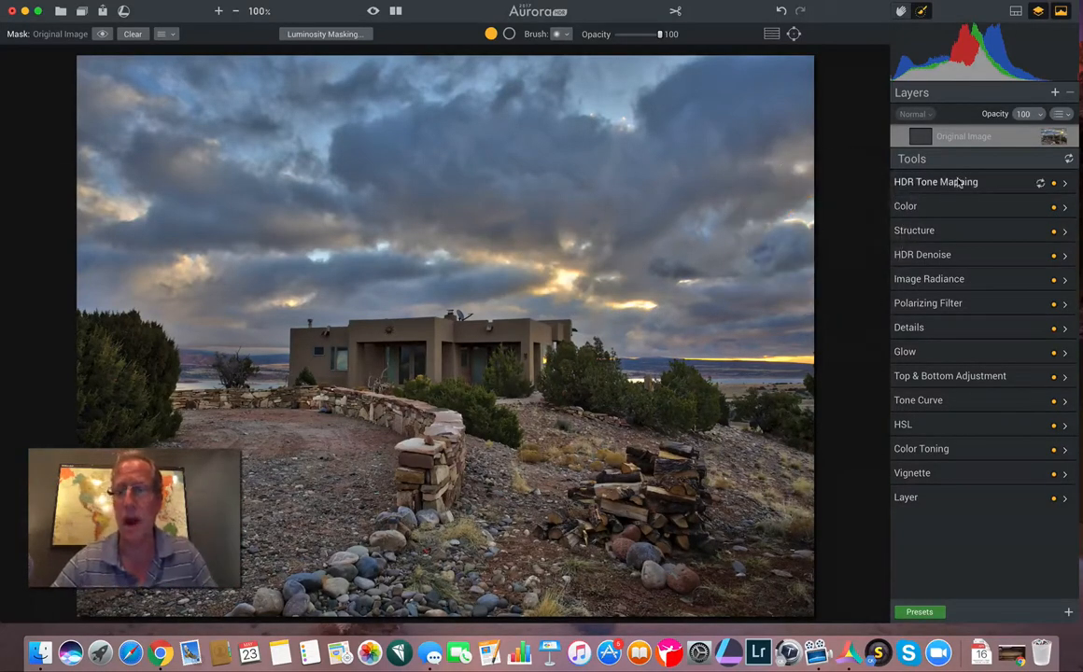
In HDR Tone Mapping, reduce HDR Look, raise Contrast slightly and lower Smart Tone slightly.
click(935, 181)
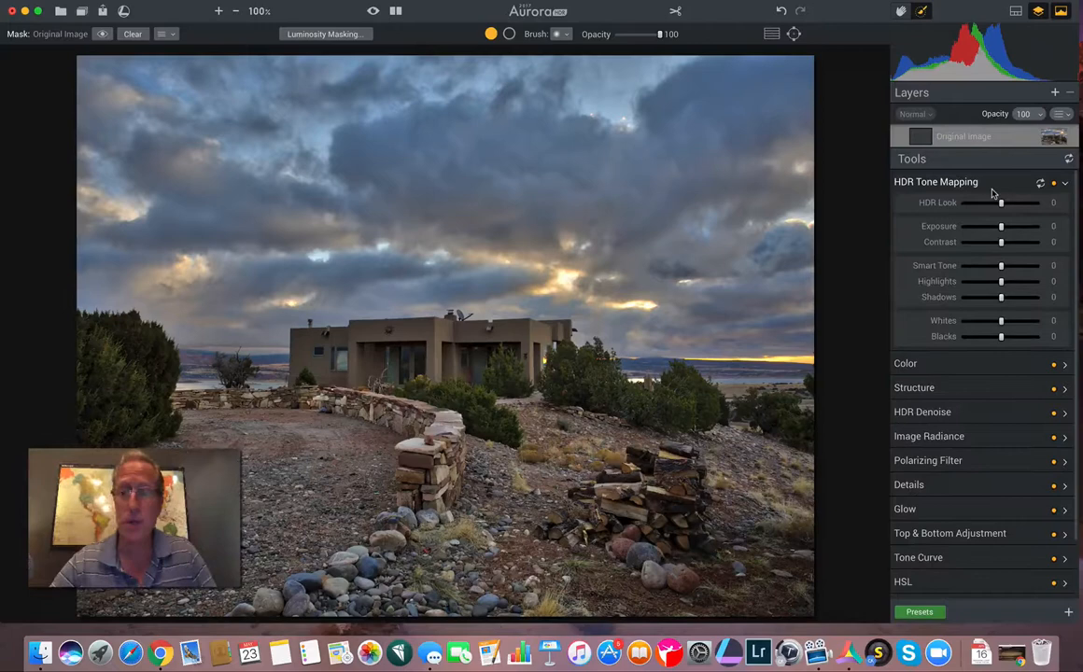
click(1067, 181)
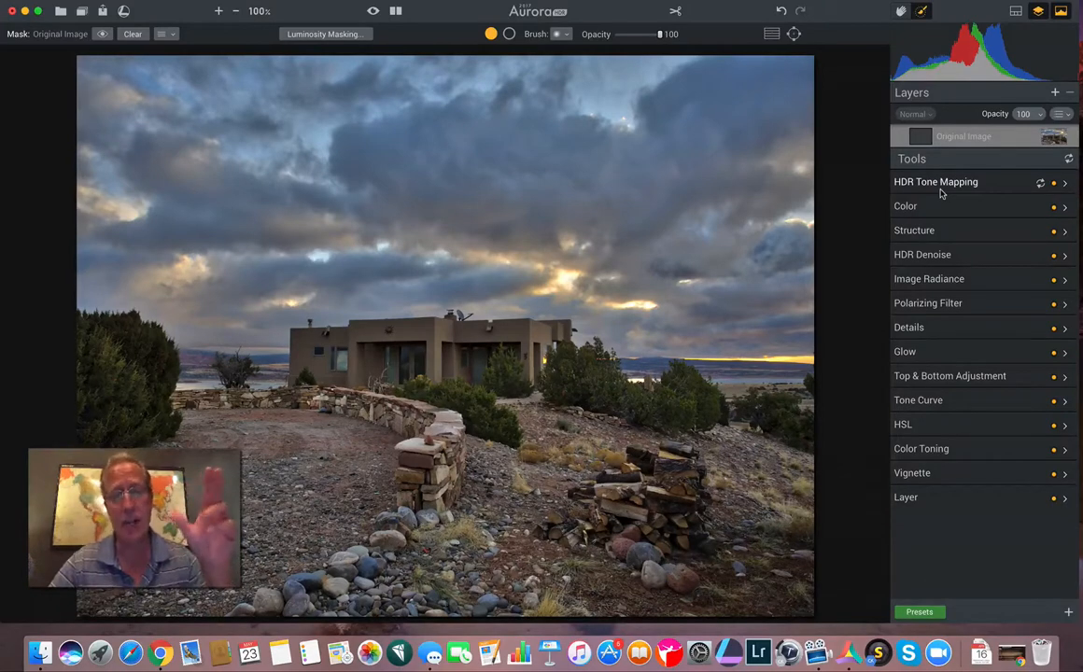
mouse_move(618, 204)
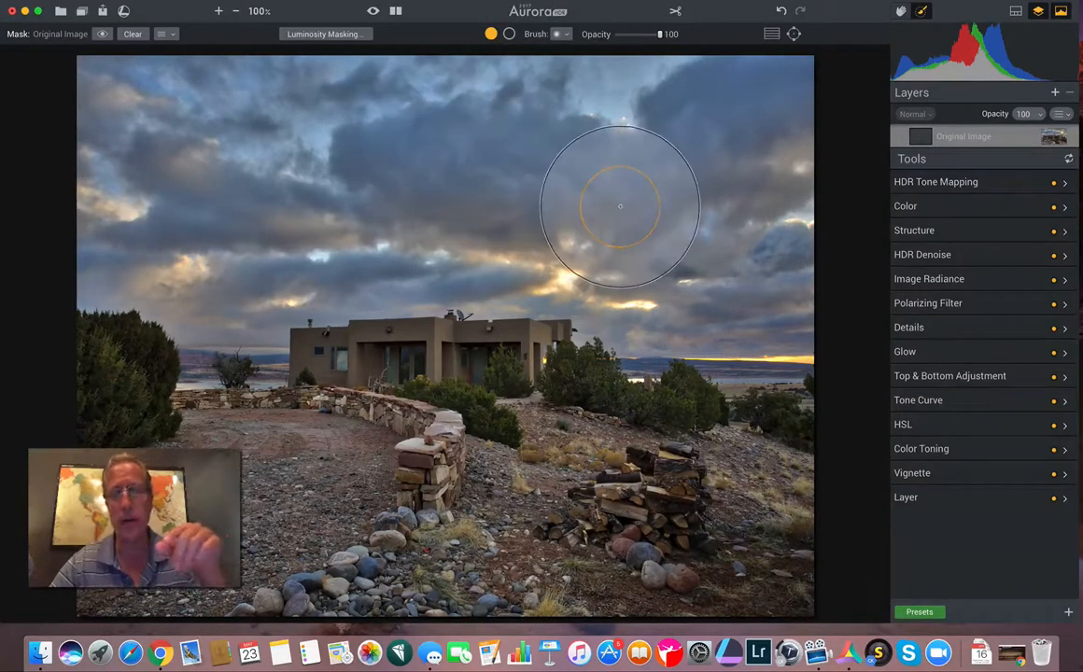
mouse_move(844, 196)
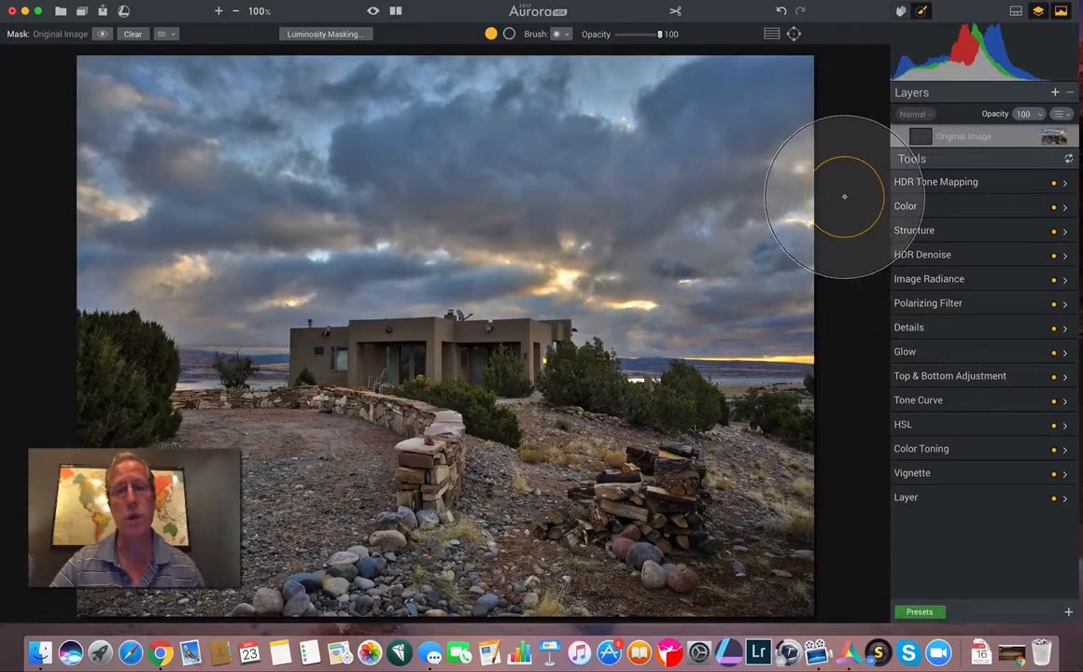
mouse_move(866, 190)
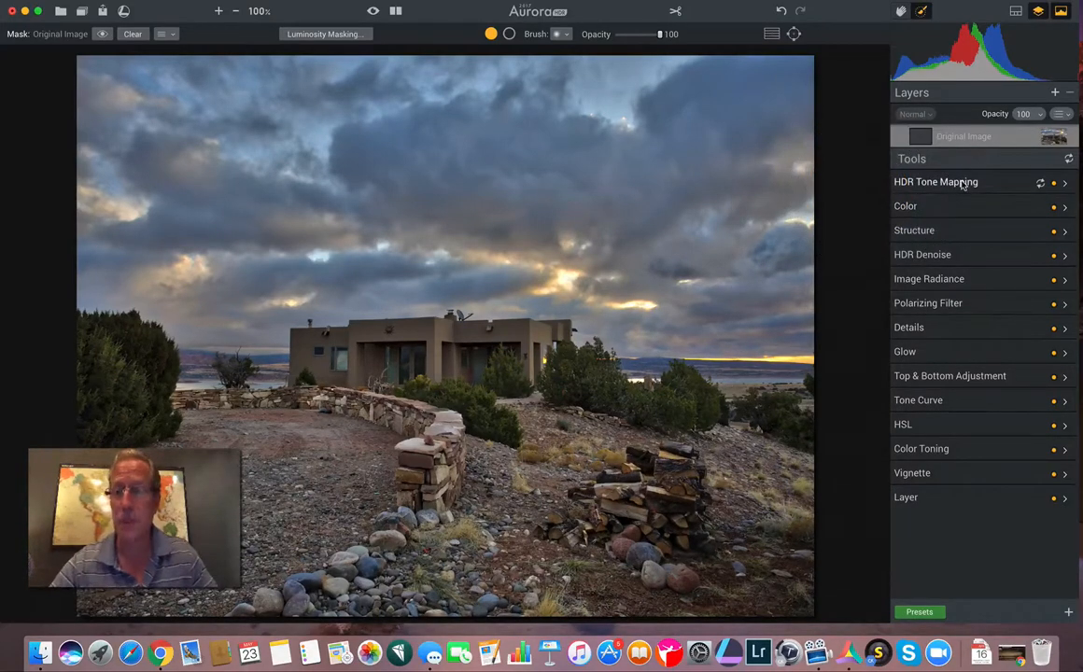
click(936, 181)
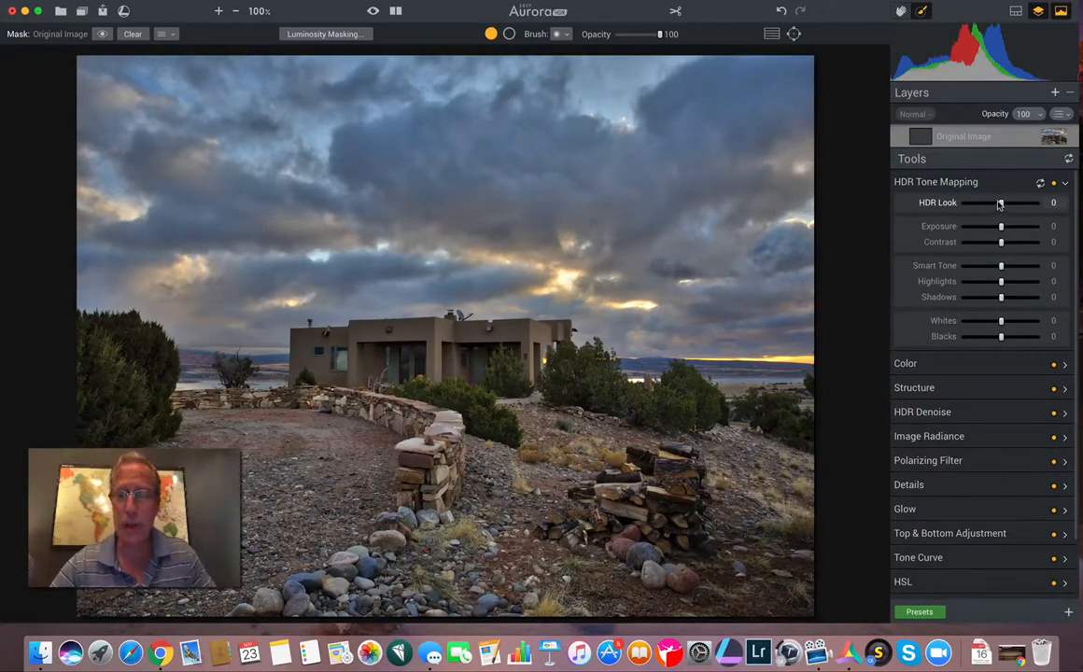
drag(1001, 201, 991, 202)
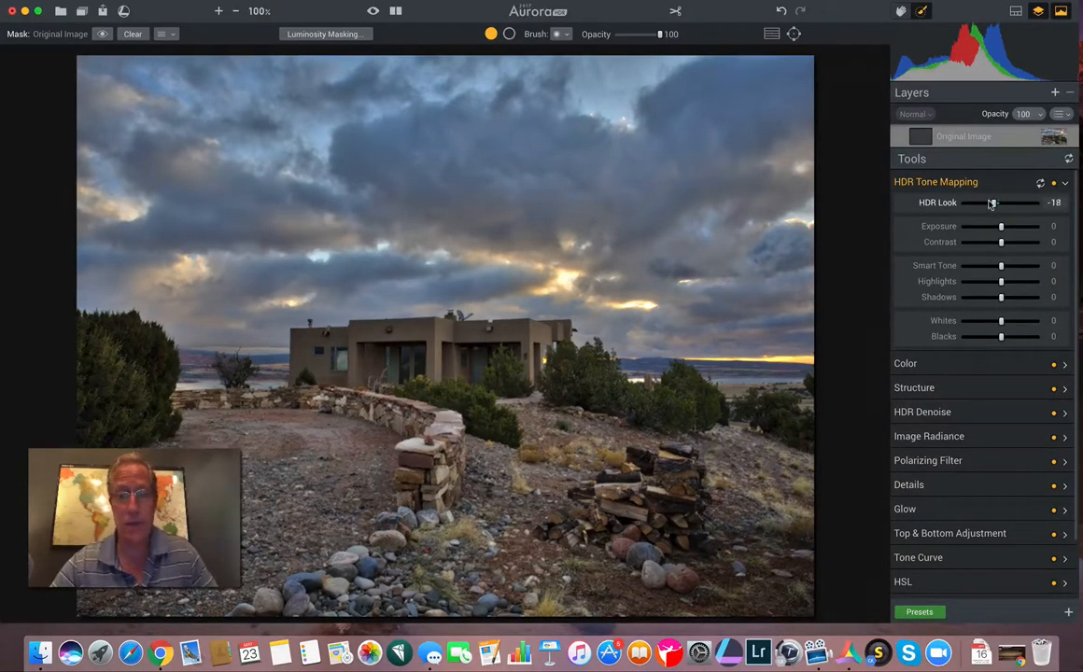
drag(991, 202, 978, 202)
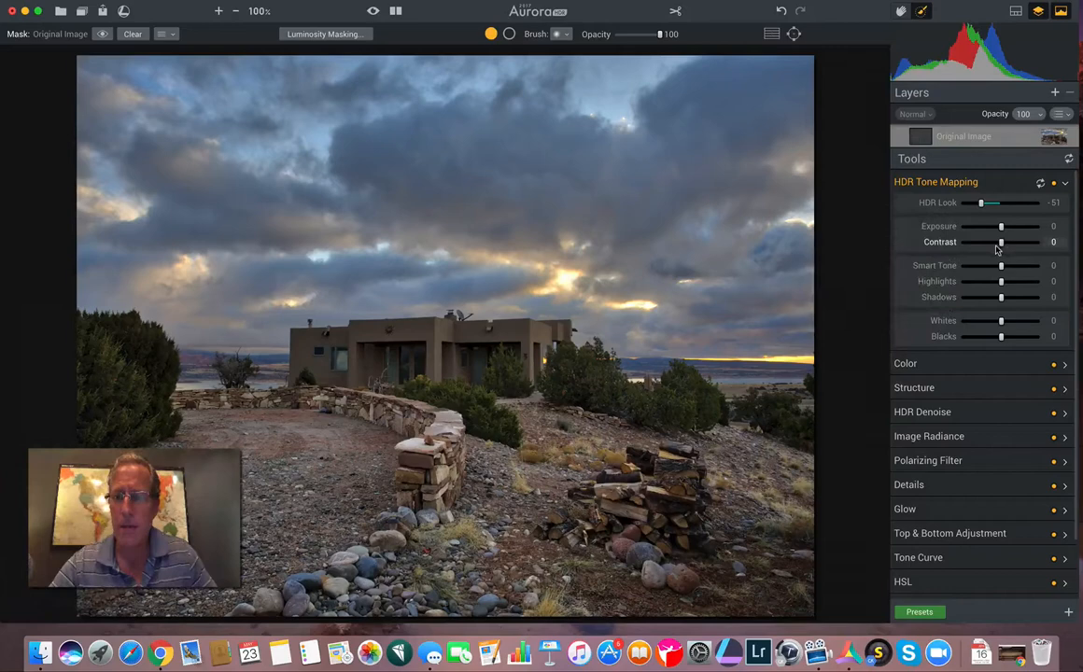
drag(1001, 242, 1004, 242)
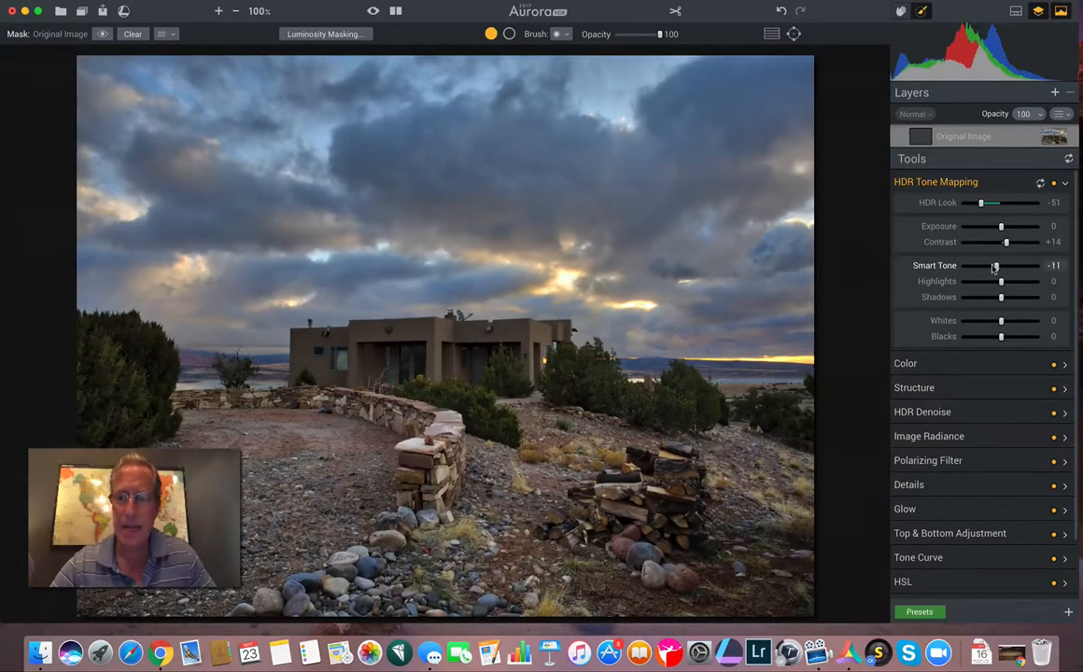
drag(994, 266, 989, 265)
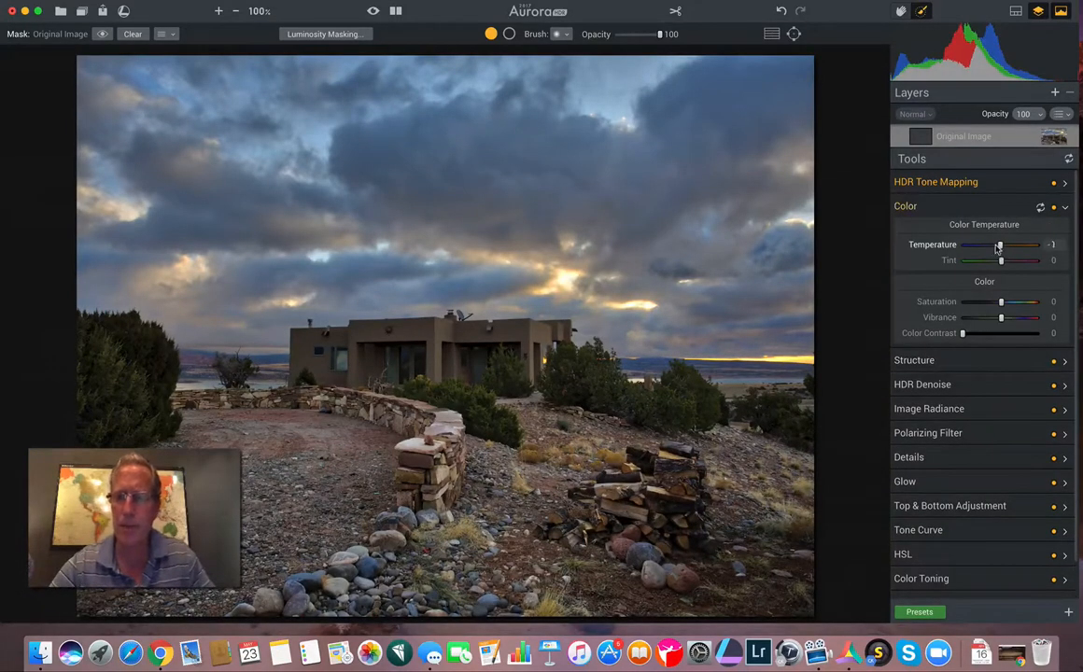
Set Color to Temperature -14, Tint +11, Saturation +22 and adjust Vibrance.
drag(1001, 244, 993, 244)
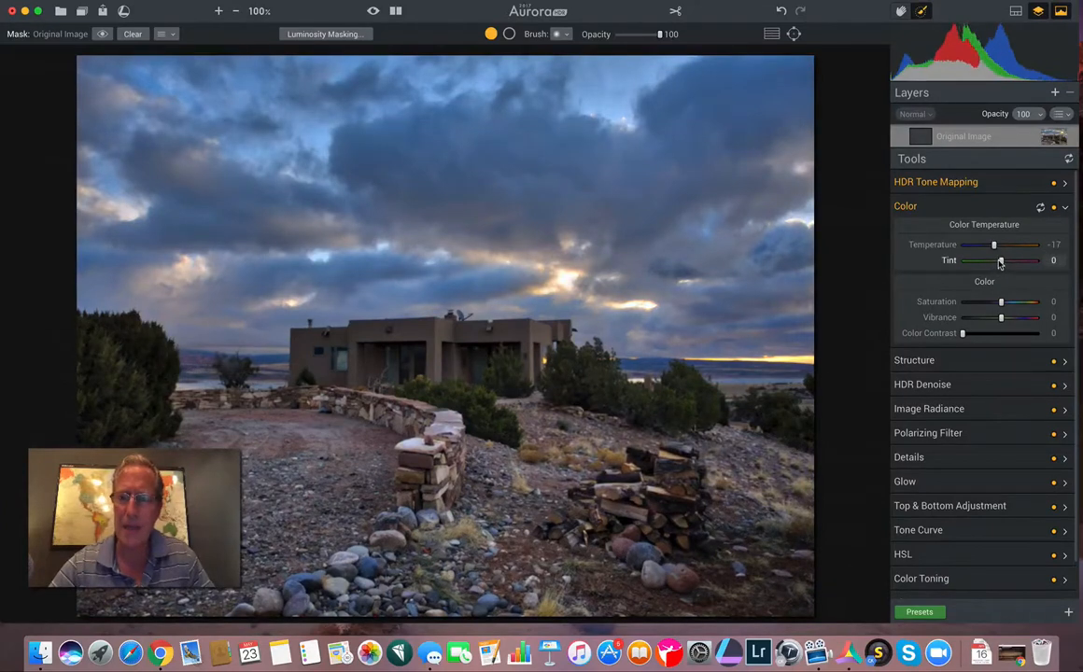
drag(1001, 261, 1005, 261)
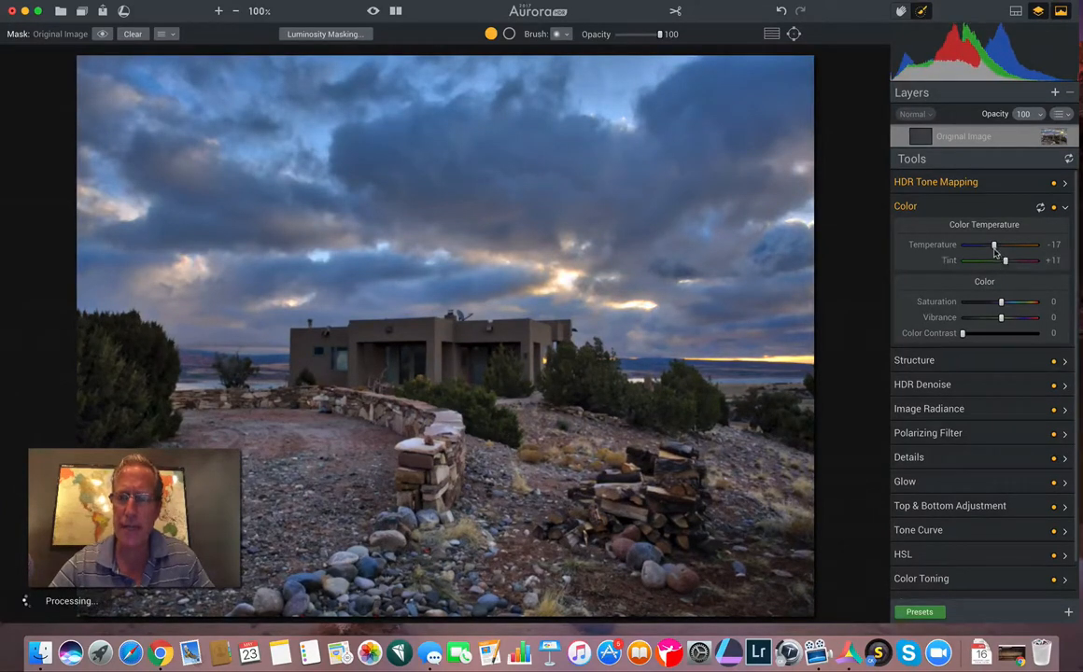
drag(993, 244, 995, 244)
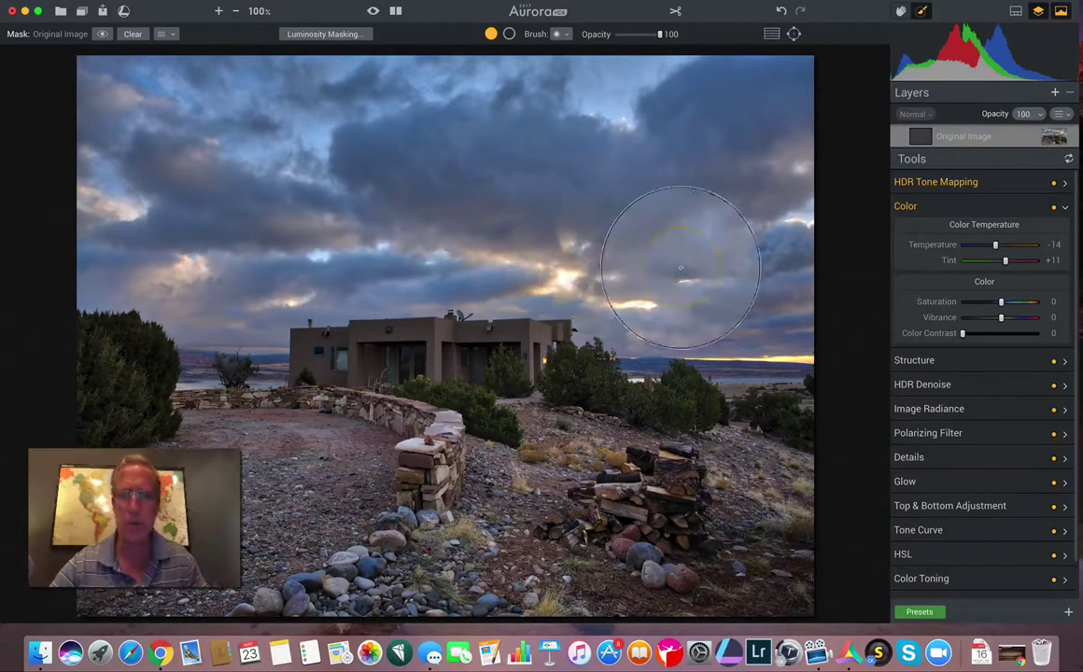
mouse_move(663, 284)
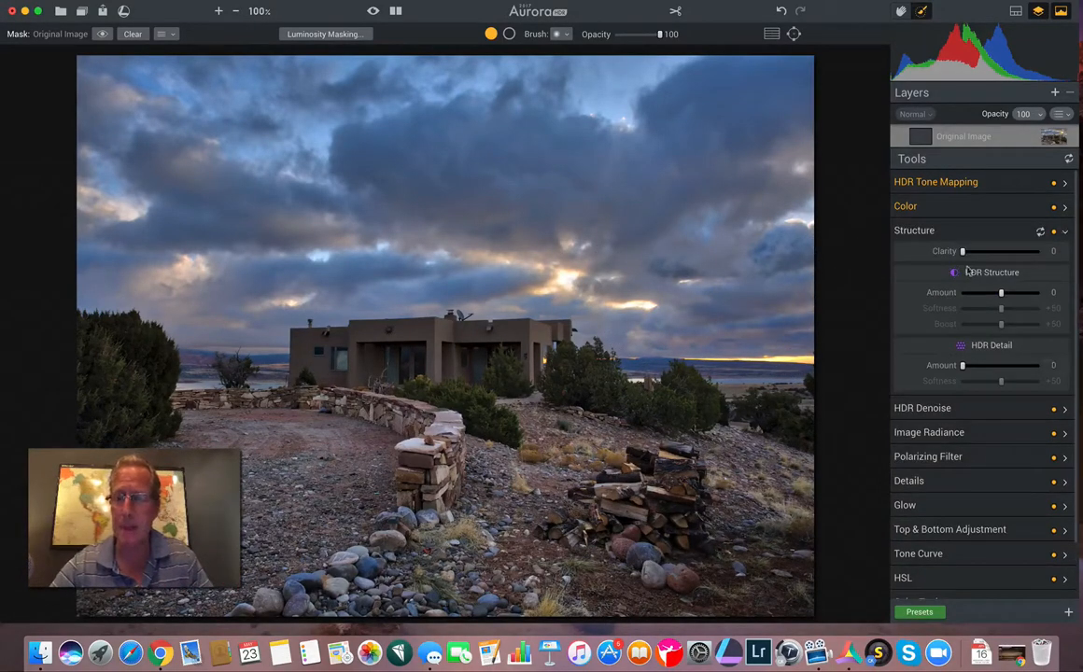
click(904, 205)
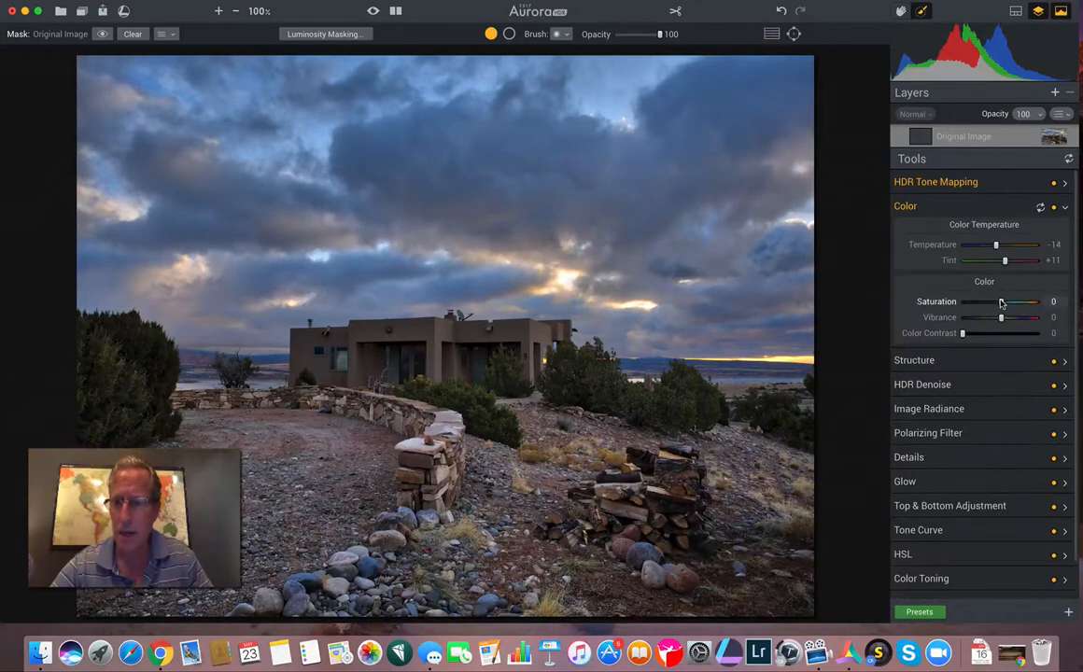
drag(1001, 301, 1012, 301)
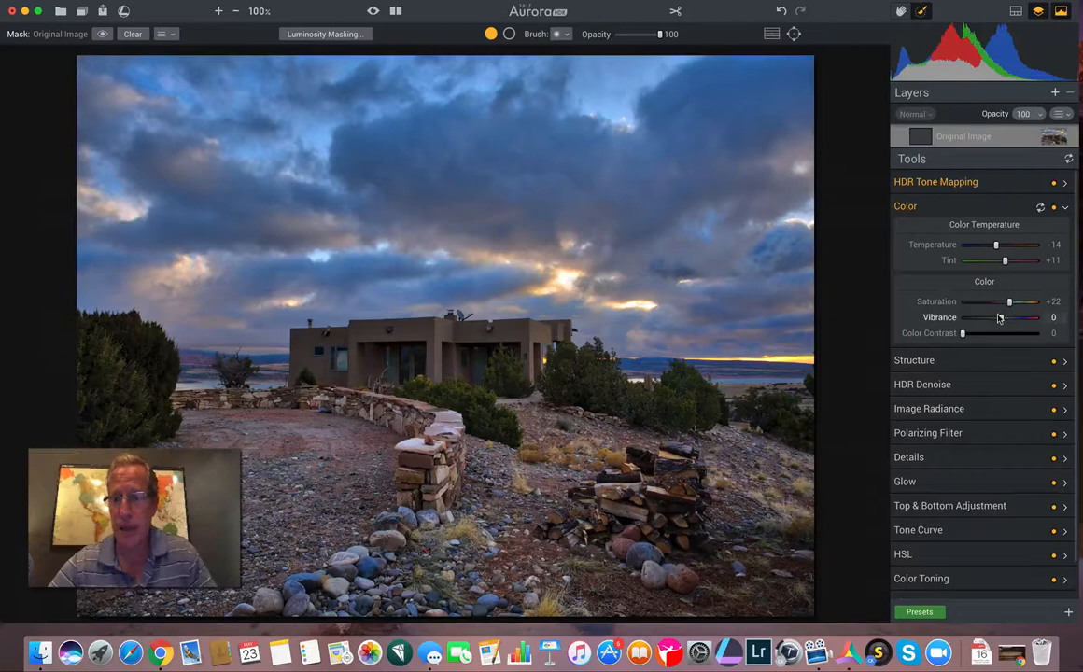
drag(989, 318, 1004, 317)
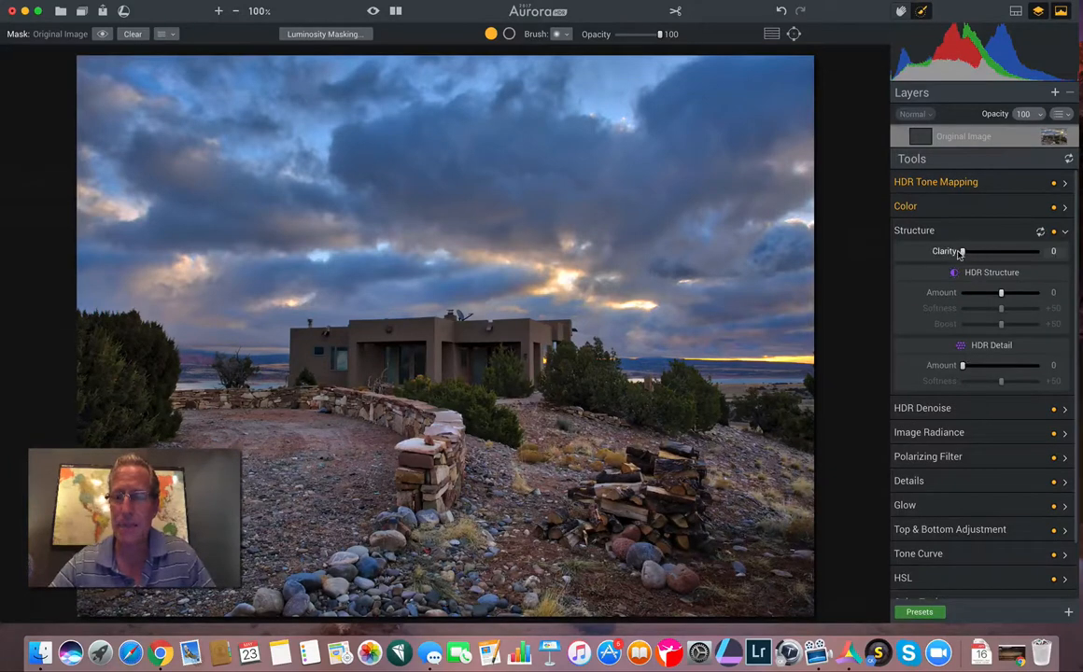
Add Structure Clarity +20 and a moderate Polarizing Filter amount of about +29.
drag(964, 250, 976, 250)
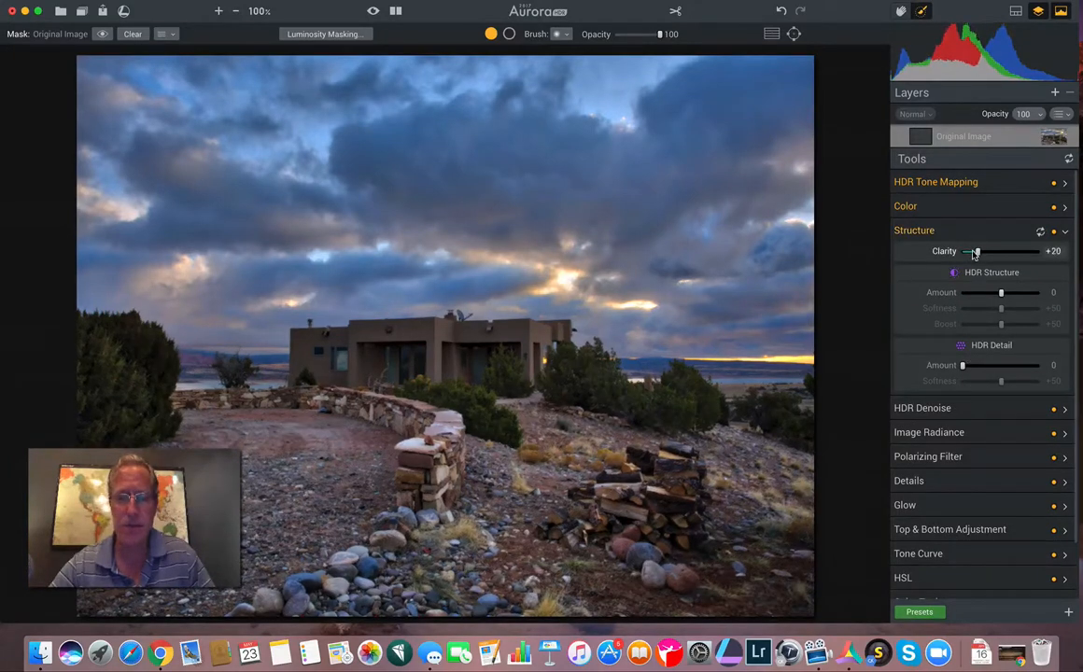
scroll(down, 3)
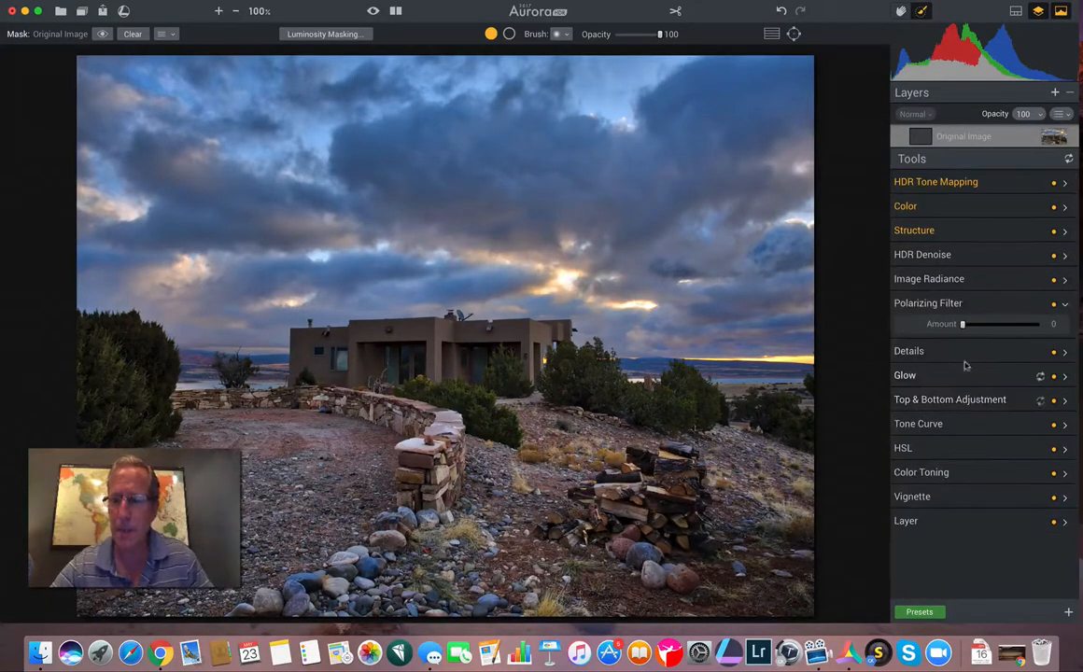
drag(963, 325, 974, 325)
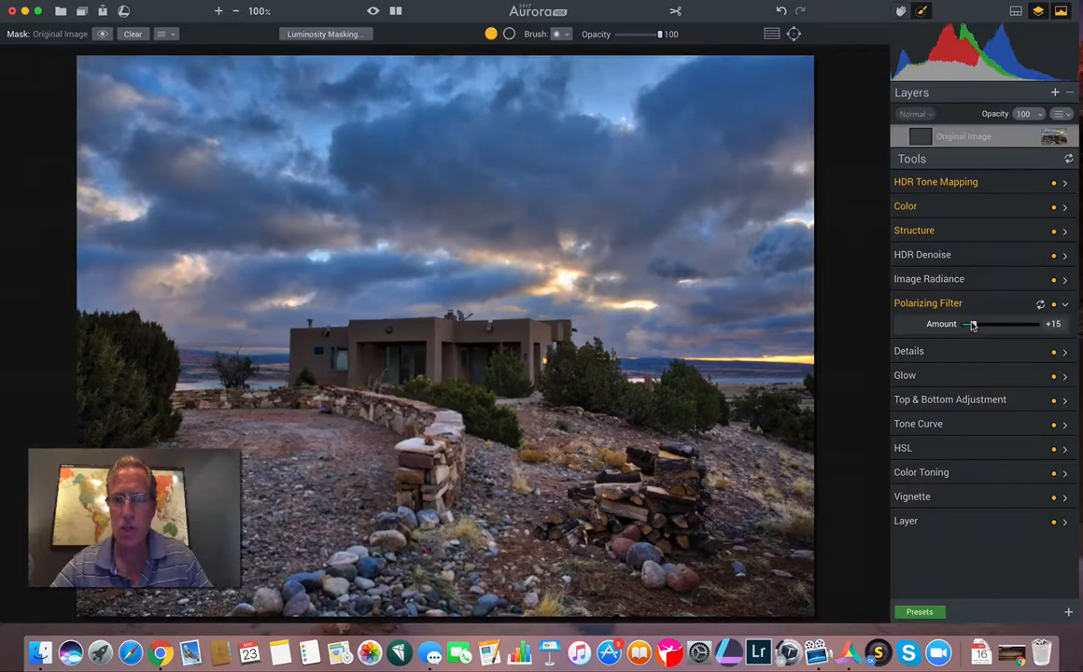
drag(971, 325, 982, 324)
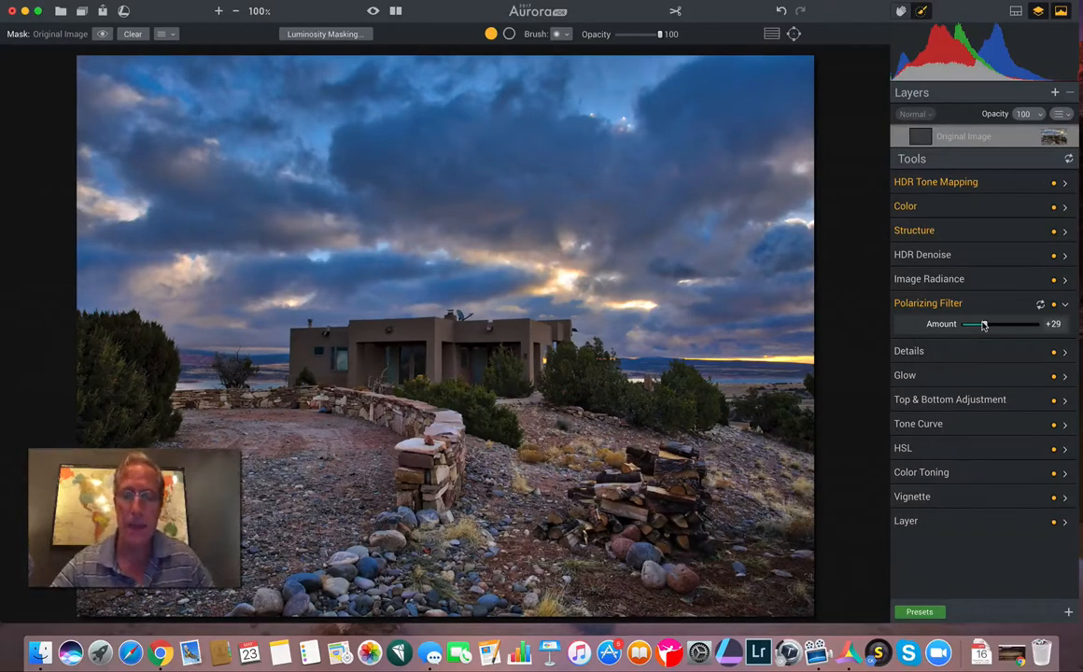
click(1049, 304)
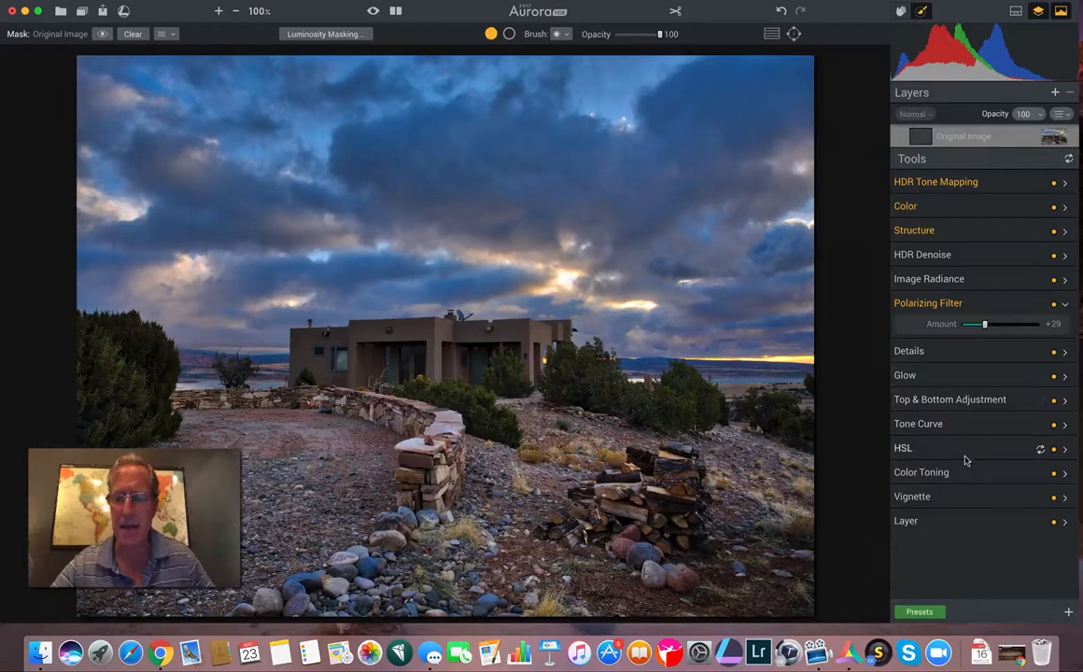
click(919, 472)
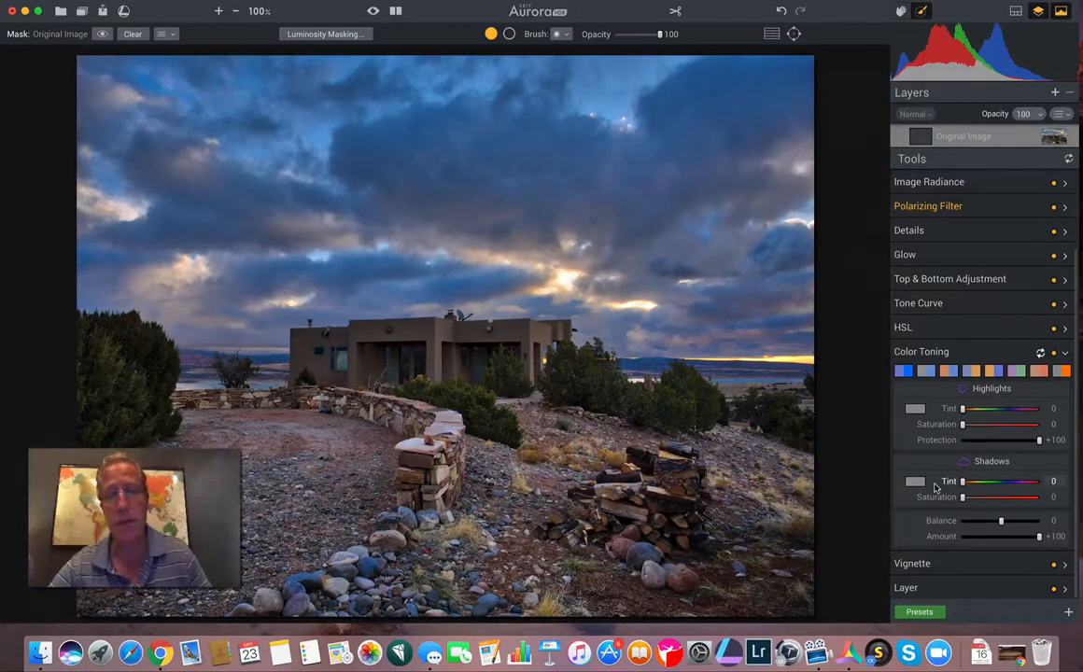
mouse_move(948, 470)
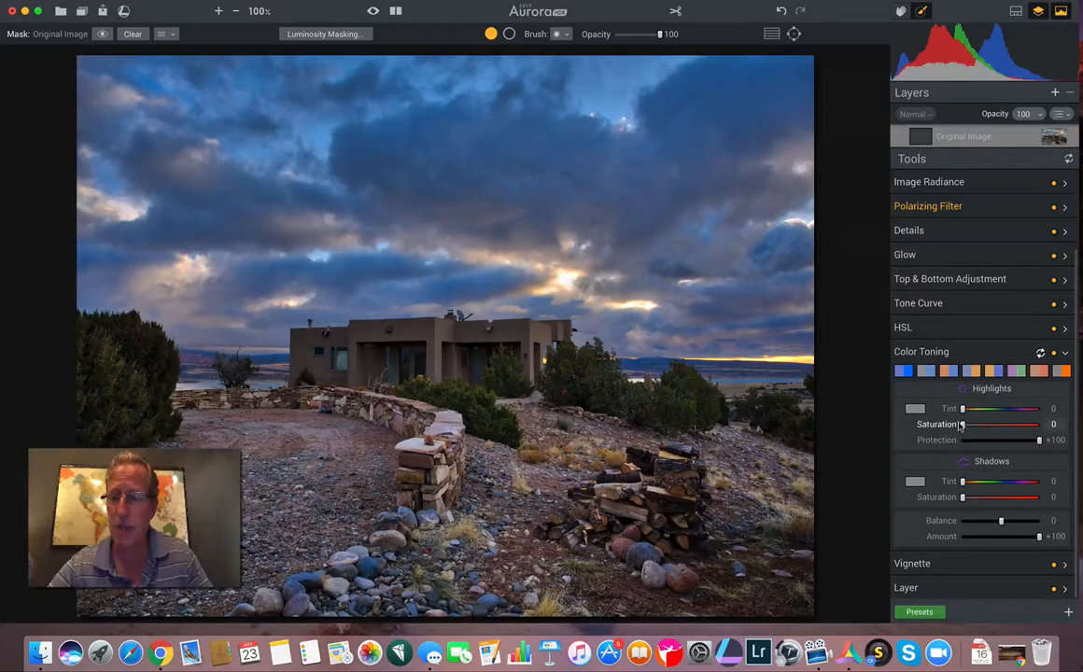
Set Color Toning highlights to Saturation +30 with a warm reddish Tint around +34.
drag(963, 425, 975, 425)
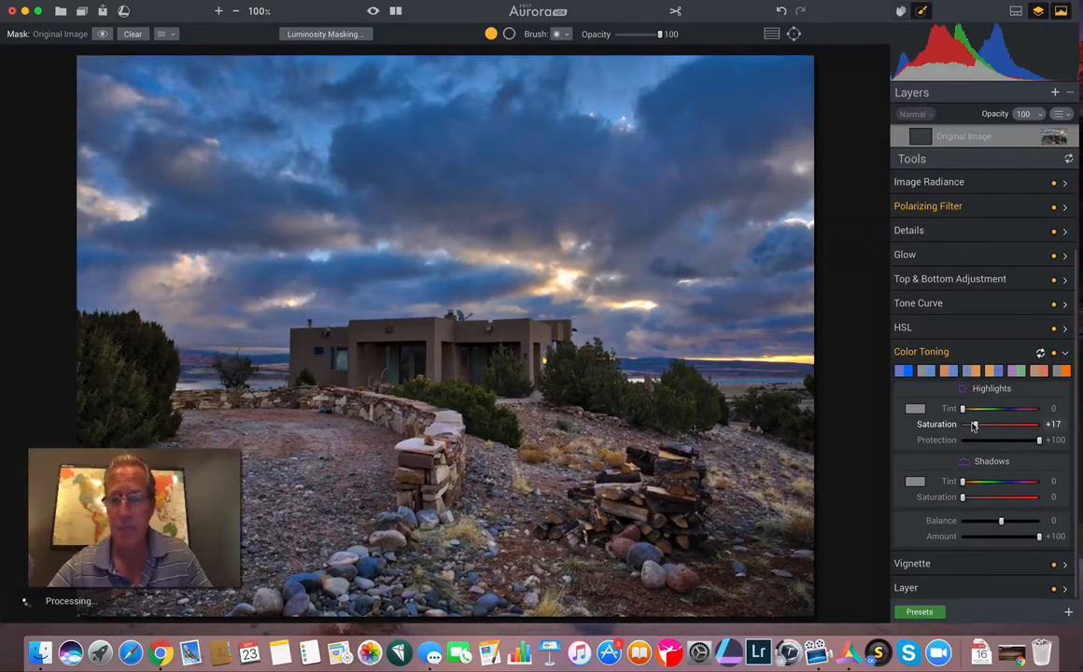
drag(975, 425, 982, 425)
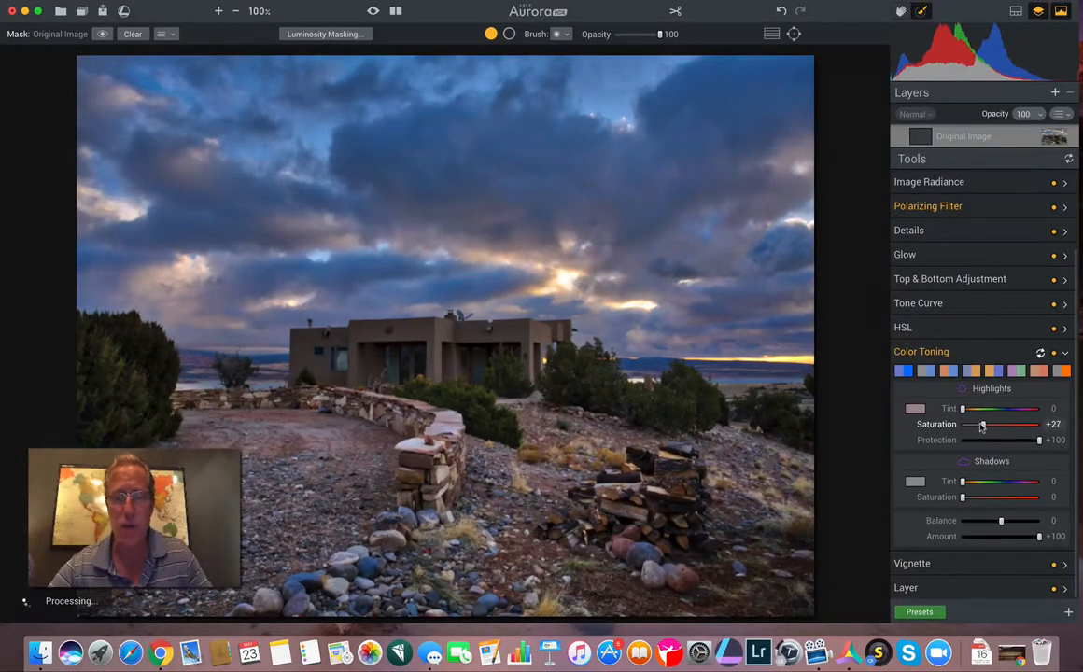
drag(974, 424, 982, 424)
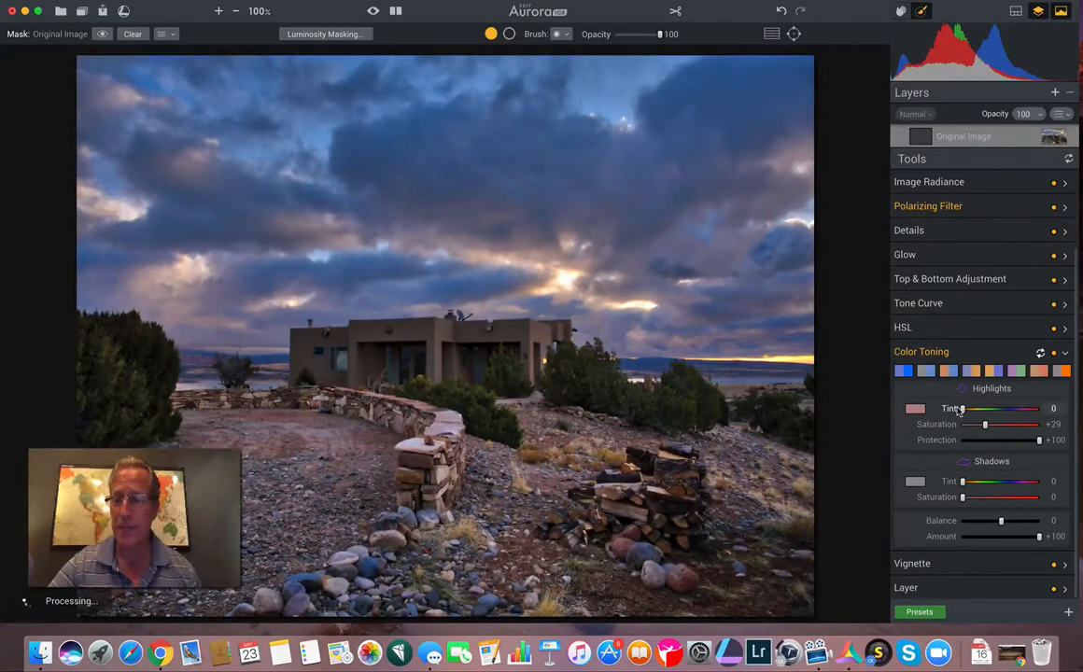
drag(970, 407, 986, 407)
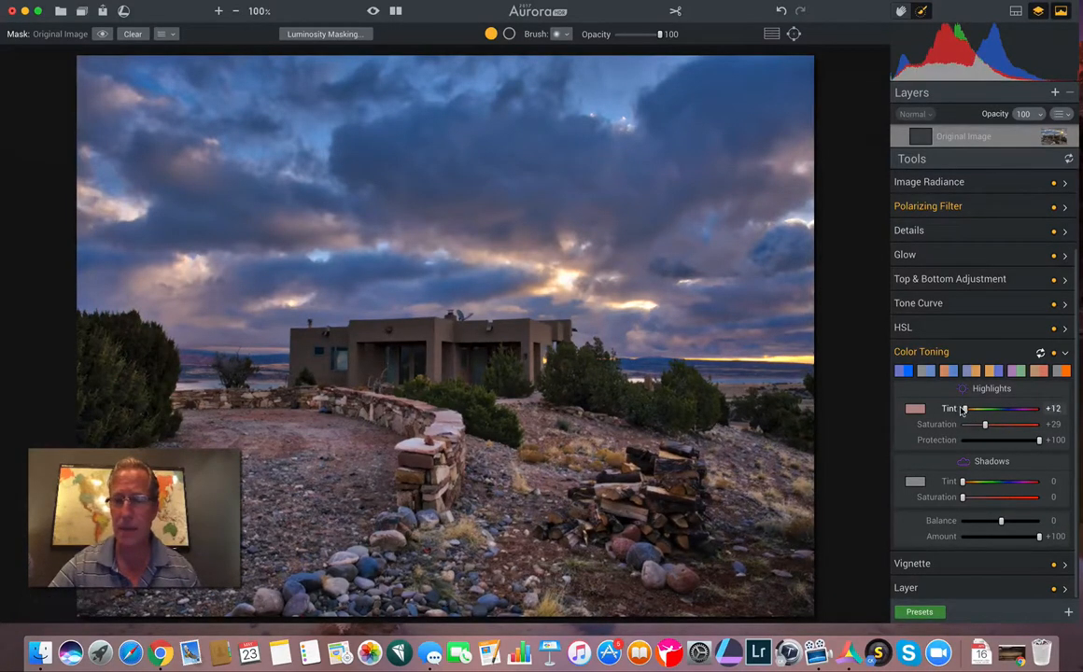
drag(980, 407, 989, 407)
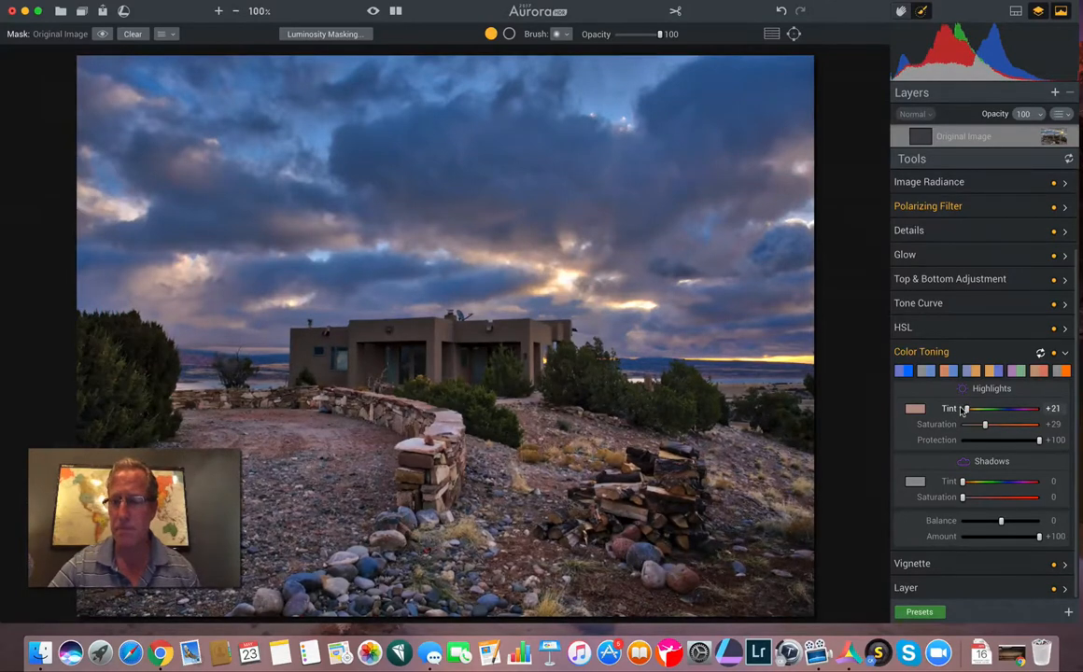
drag(967, 409, 963, 409)
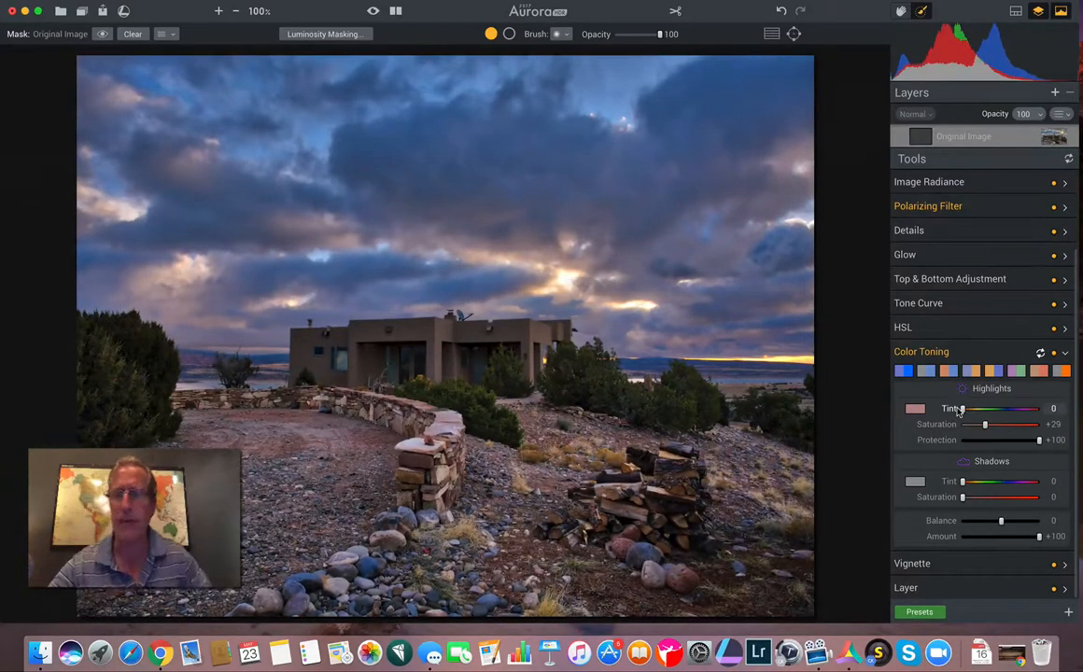
drag(984, 424, 986, 424)
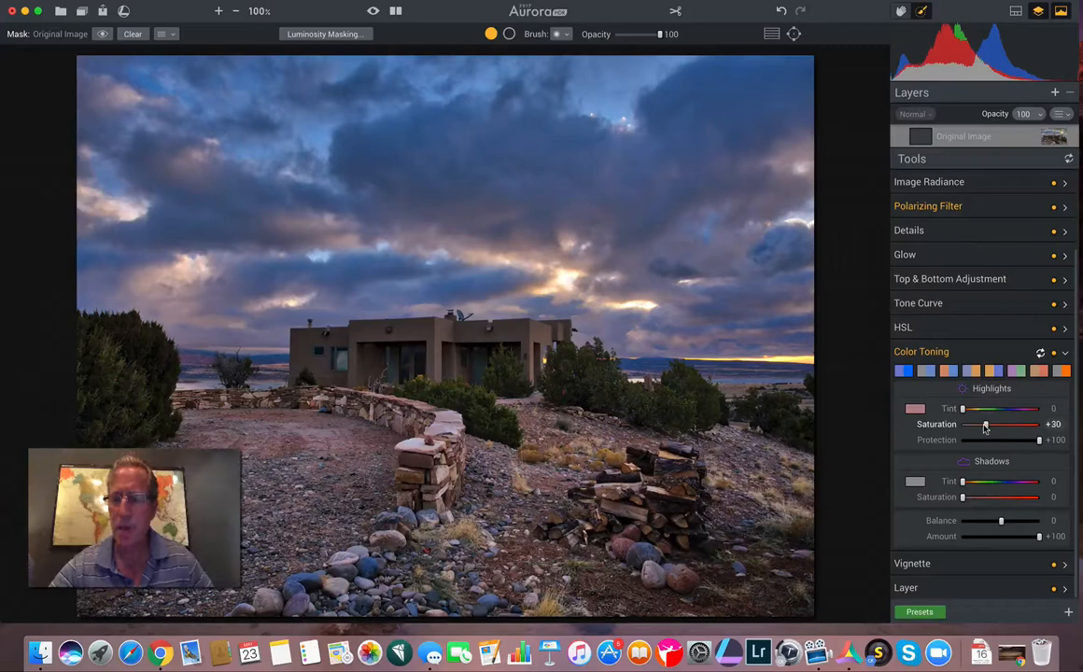
drag(978, 423, 987, 423)
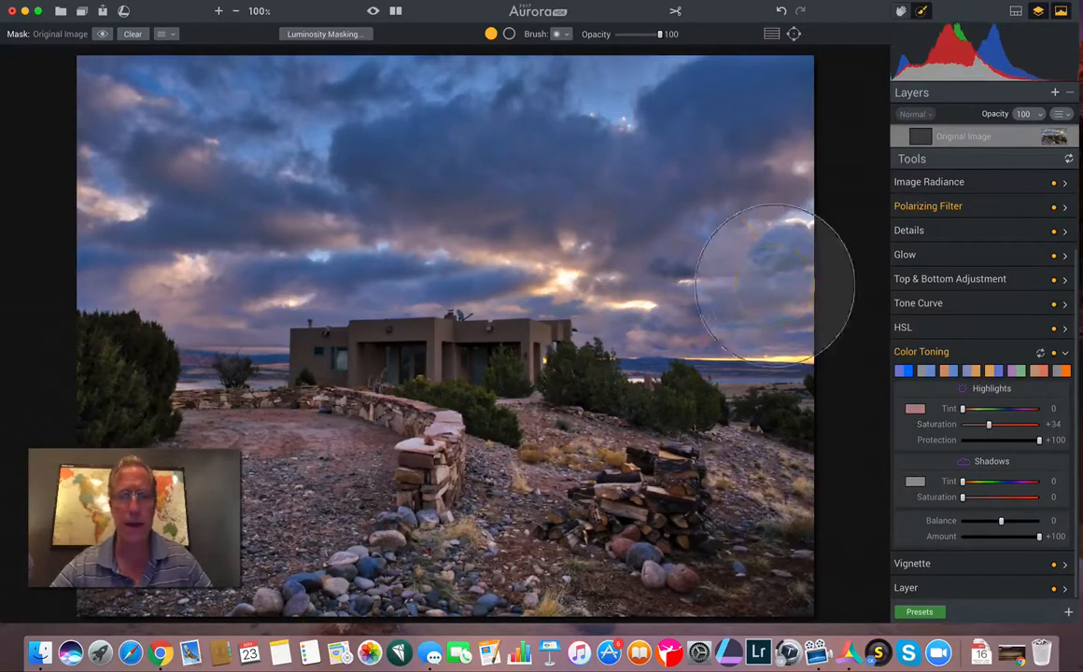
mouse_move(864, 321)
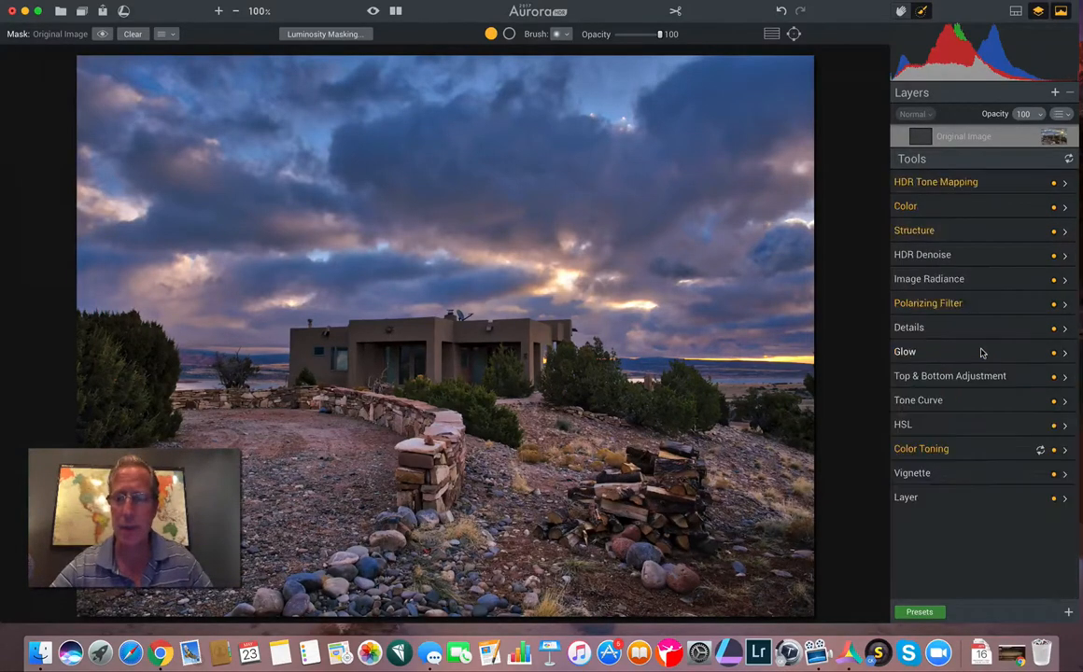
Add Image Radiance at an Amount of about +38 for a soft glow.
click(929, 278)
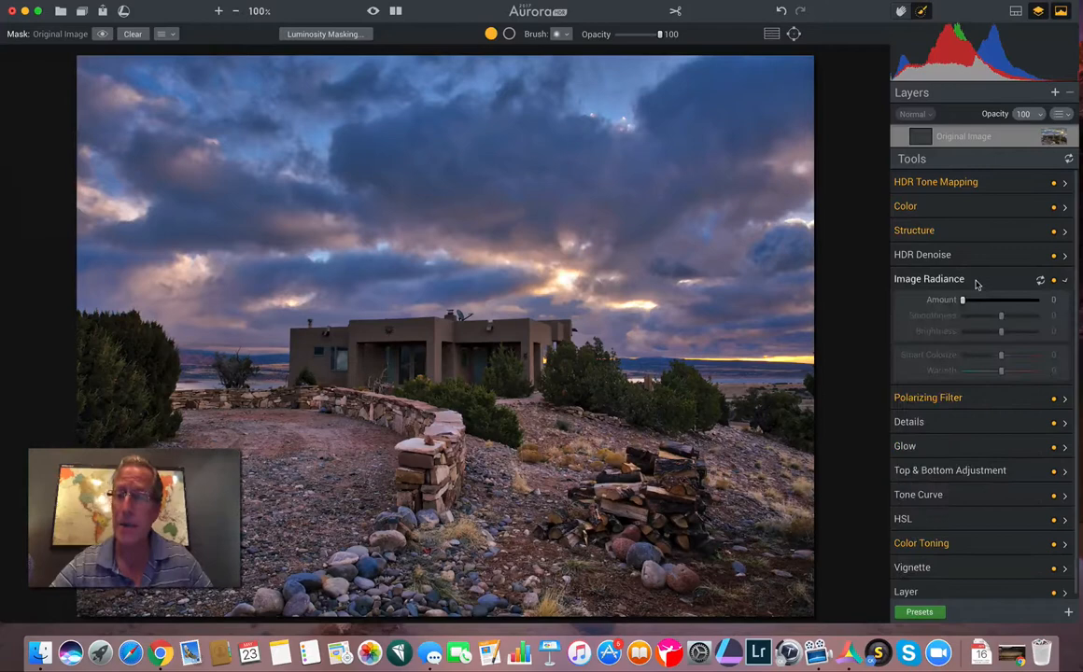
drag(963, 299, 971, 298)
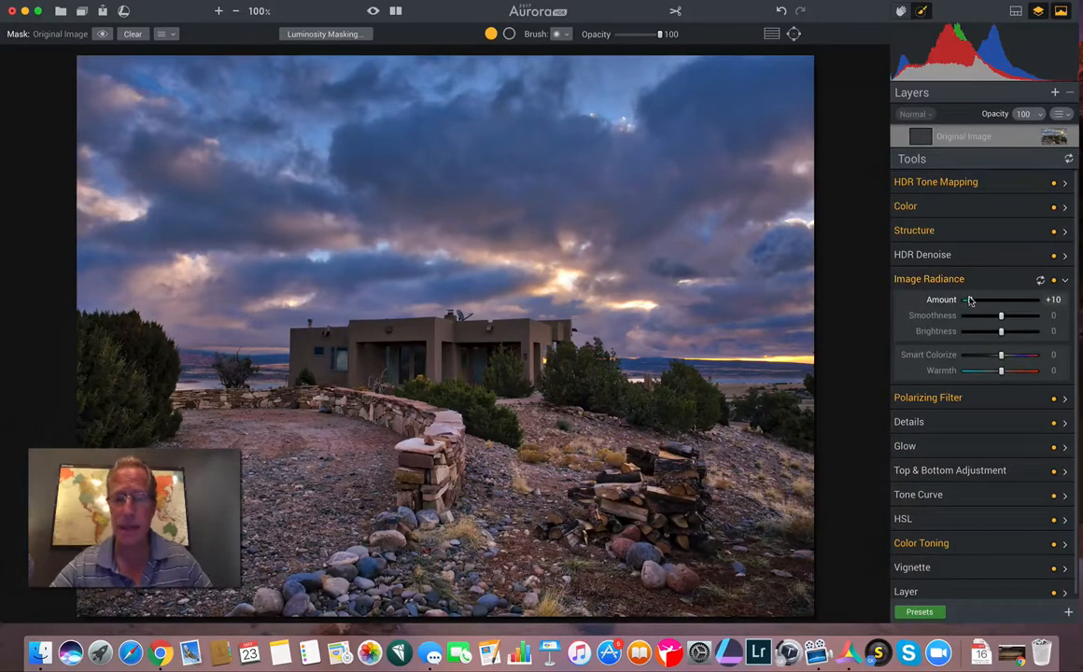
drag(970, 298, 982, 298)
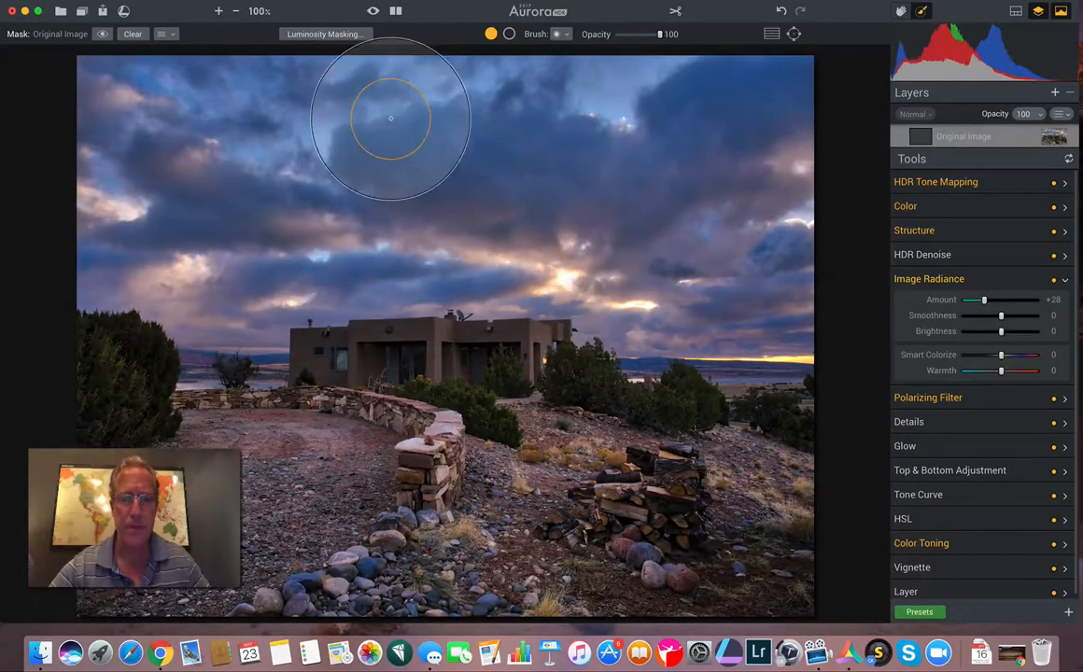
click(403, 11)
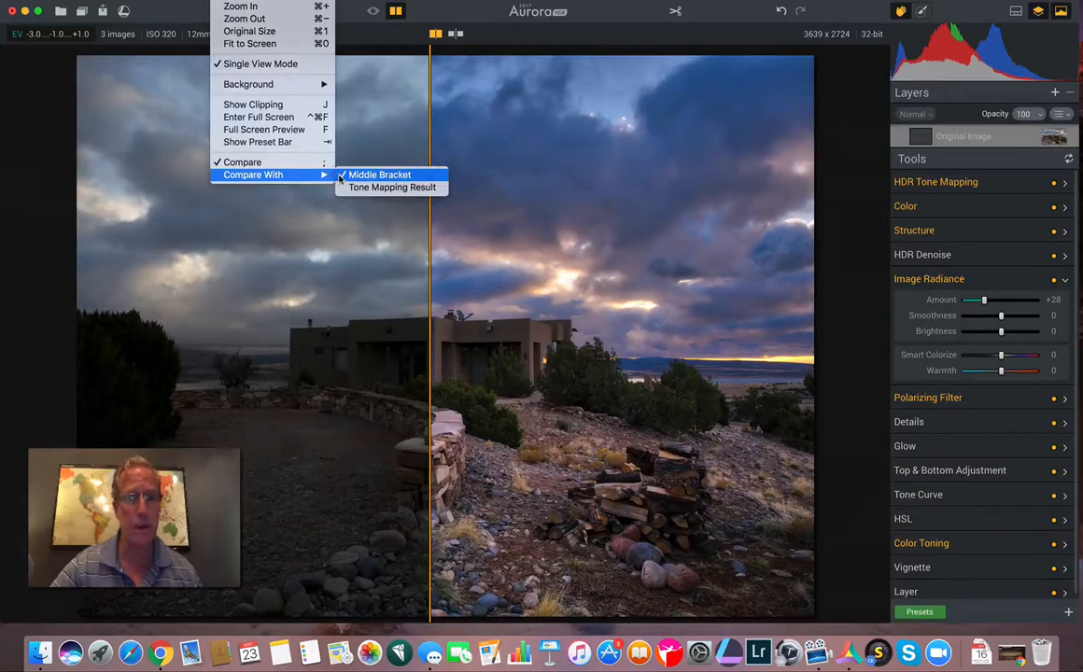
Compare the glowed edit against the original middle exposure with the split divider, then leave compare.
click(381, 176)
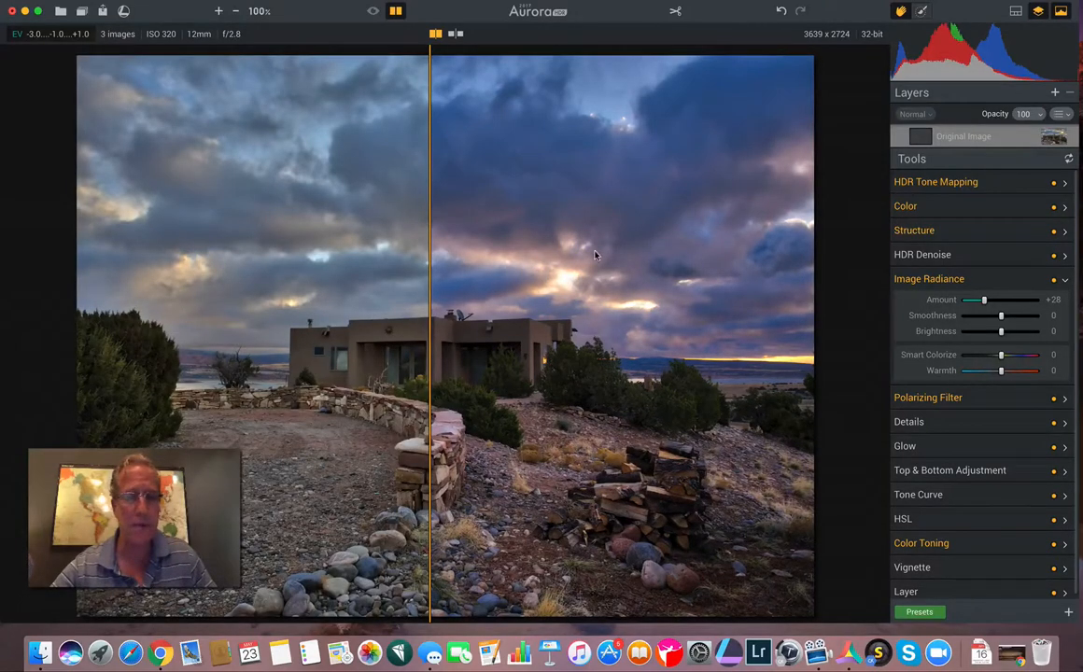
drag(430, 260, 469, 259)
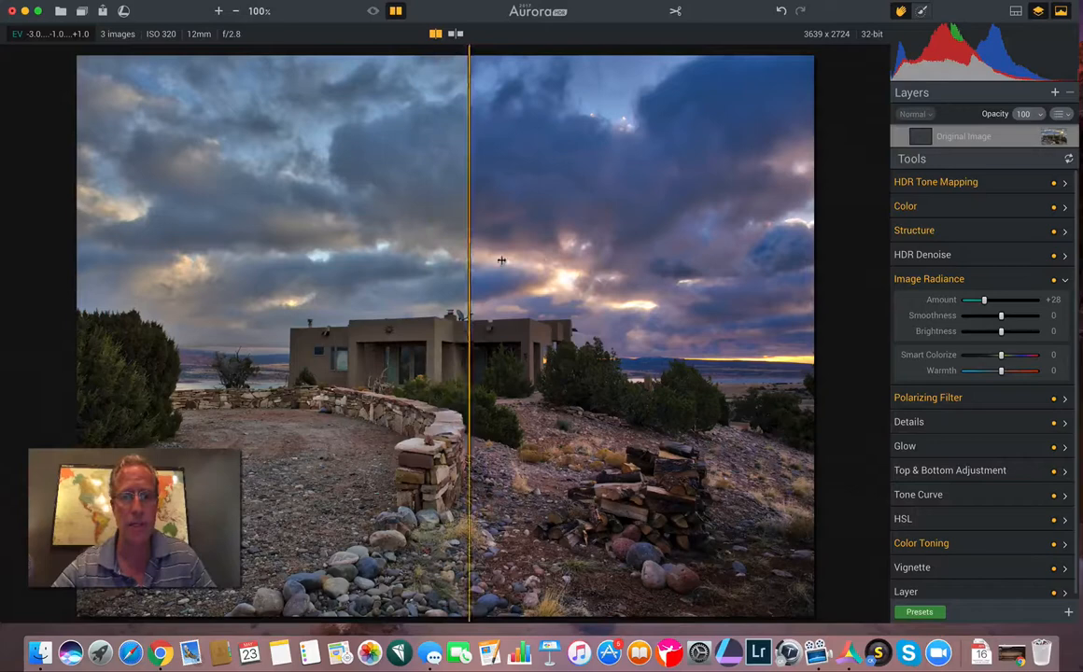
drag(501, 262, 213, 277)
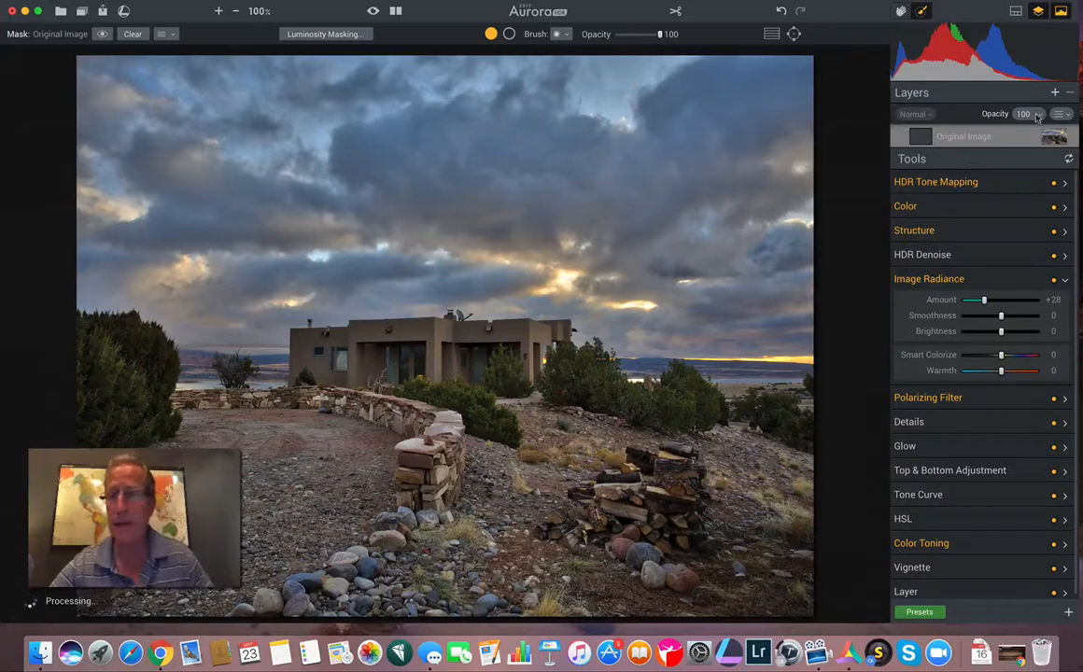
click(1053, 89)
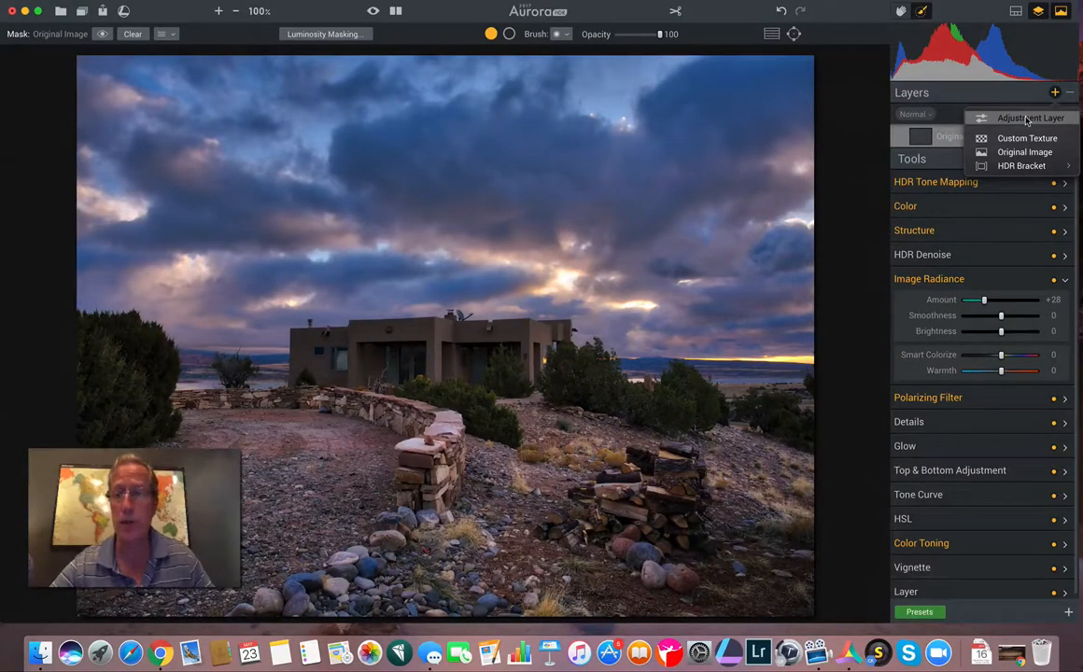
Create an adjustment layer and raise its HDR Denoise amount and smoothing.
click(1020, 117)
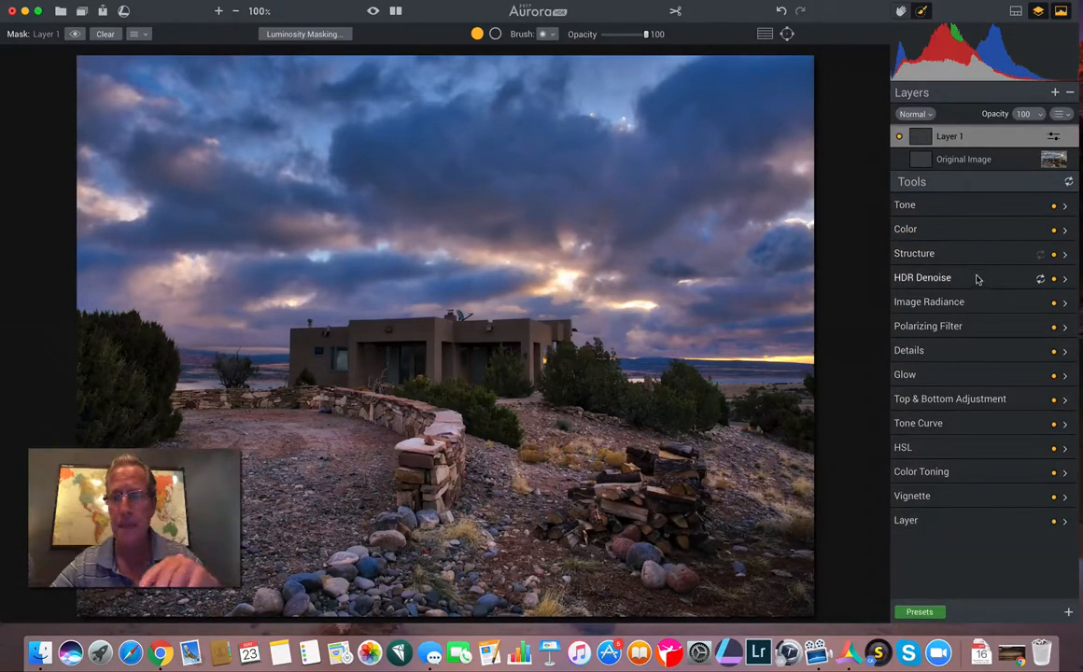
click(923, 276)
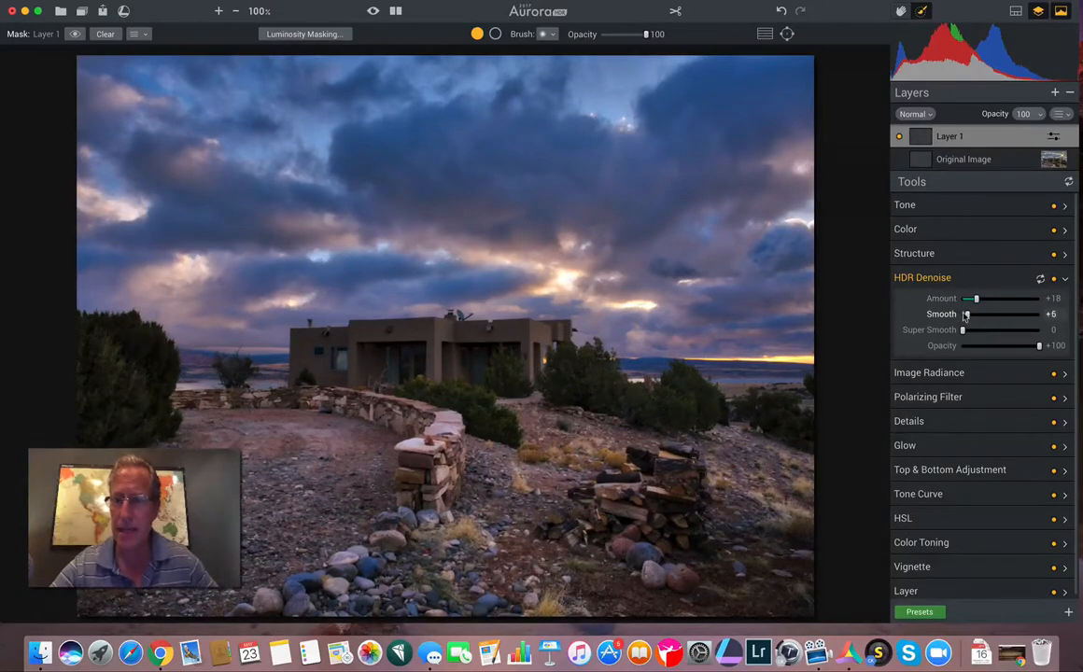
drag(964, 313, 967, 313)
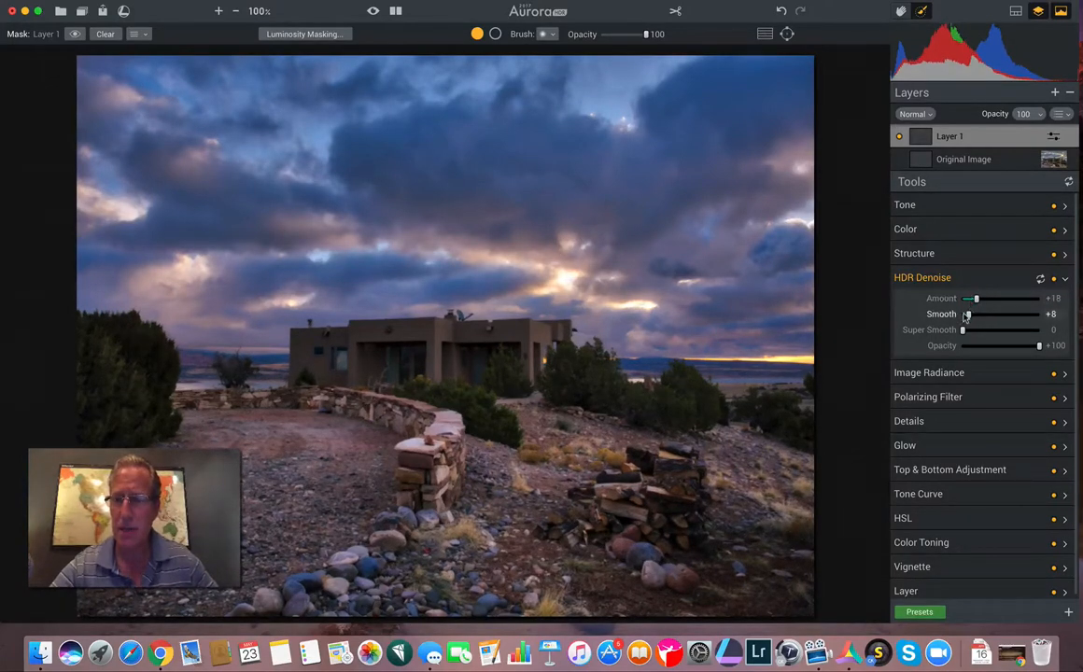
drag(964, 314, 969, 313)
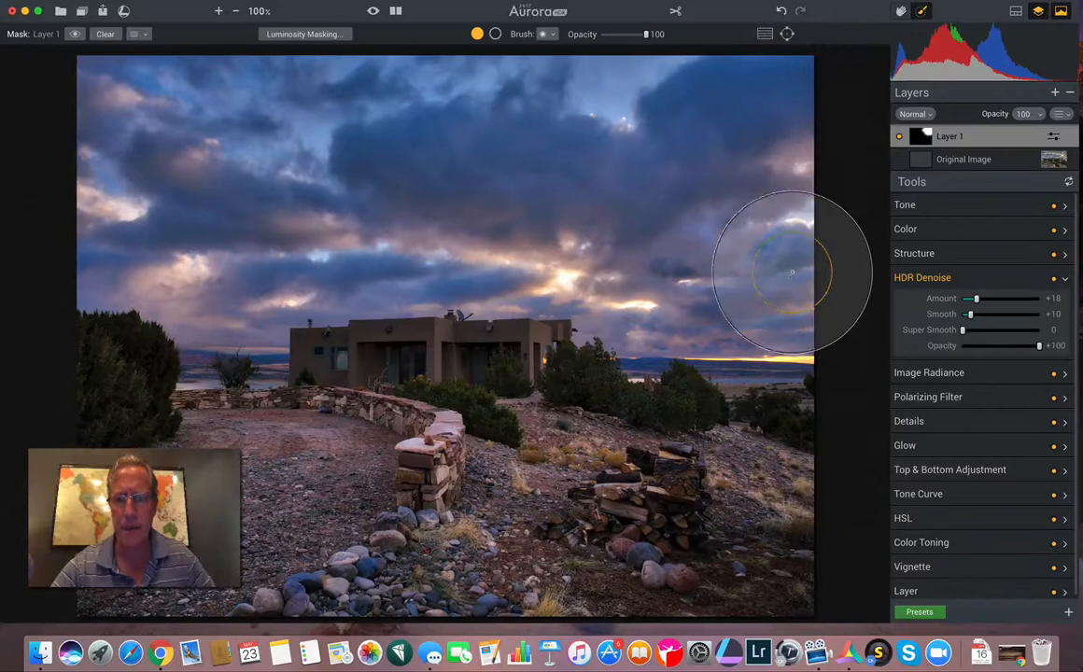
mouse_move(246, 283)
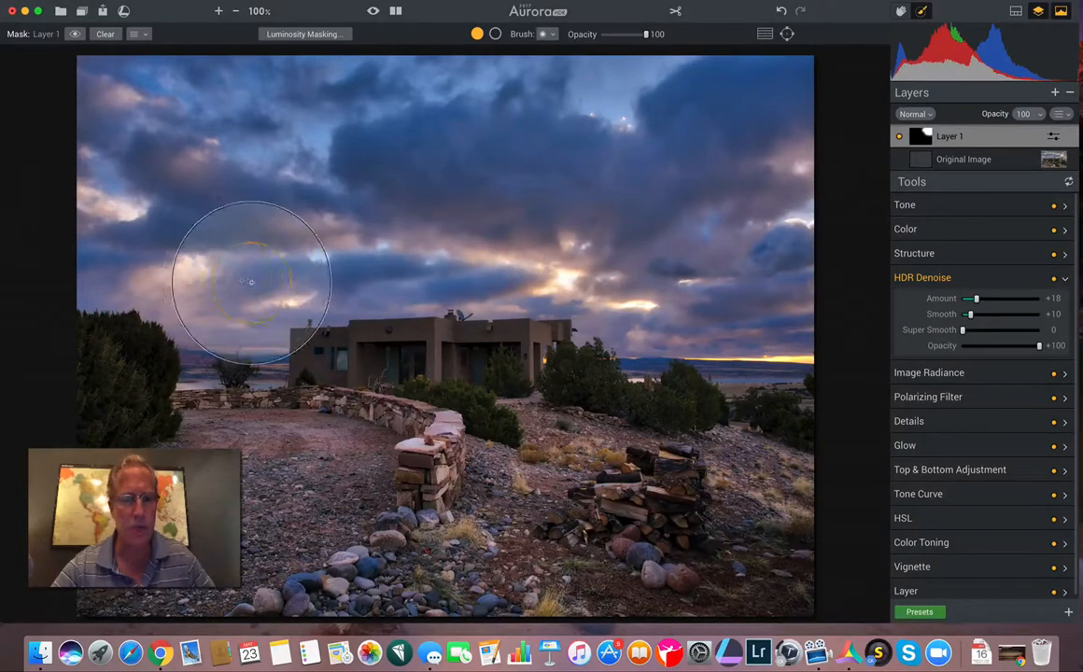
mouse_move(607, 179)
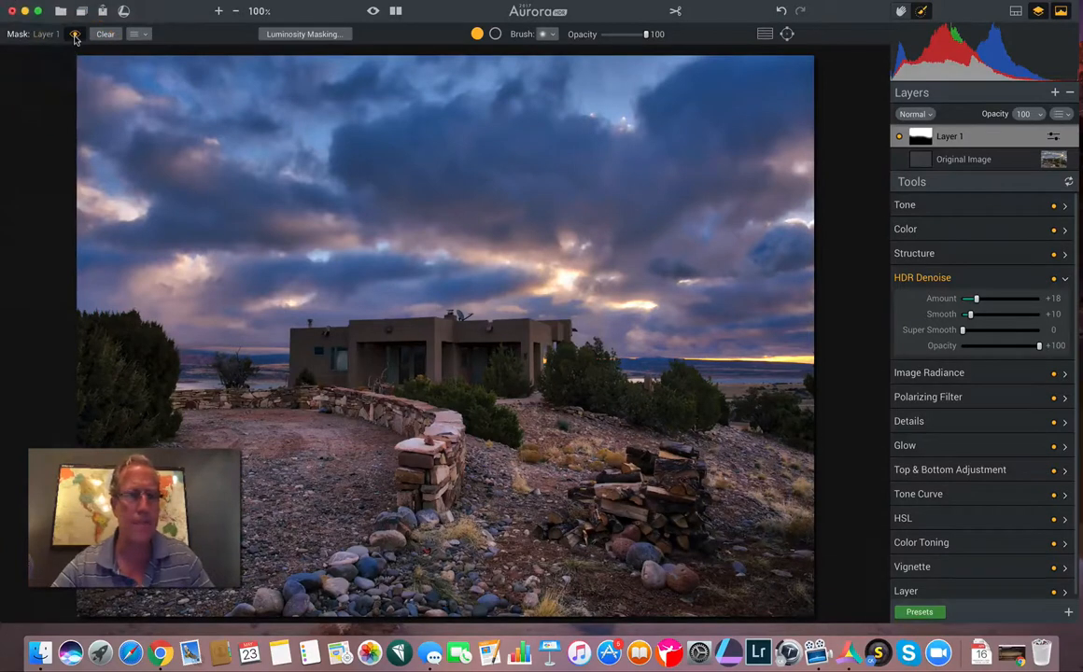
Show the red mask overlay of the painted sky and magnify the photo for detailed masking.
click(79, 33)
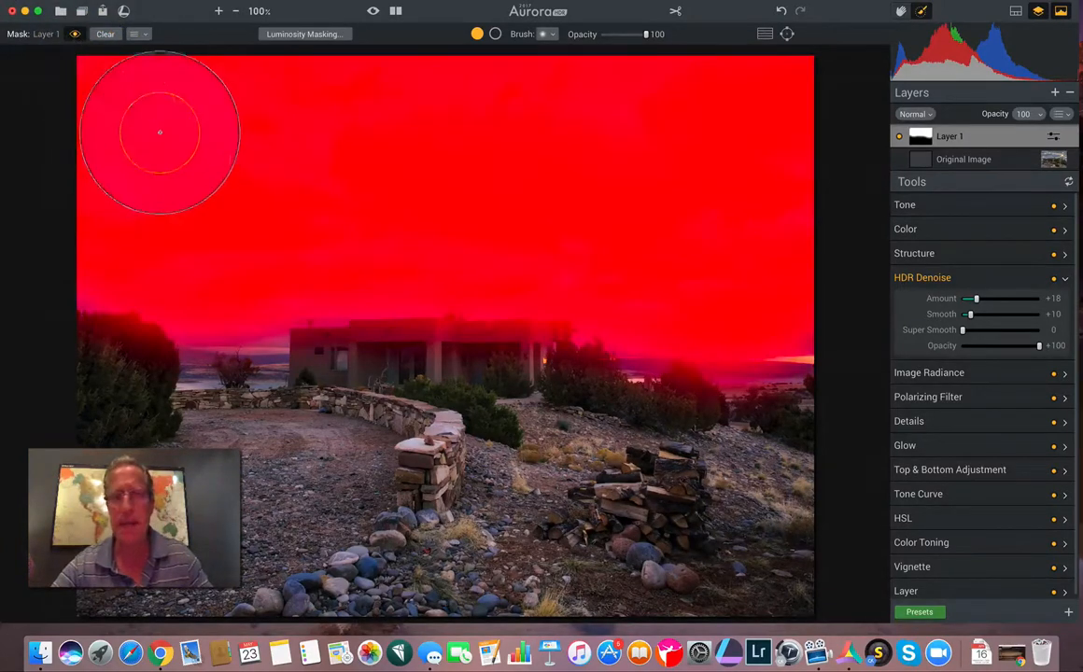
mouse_move(695, 386)
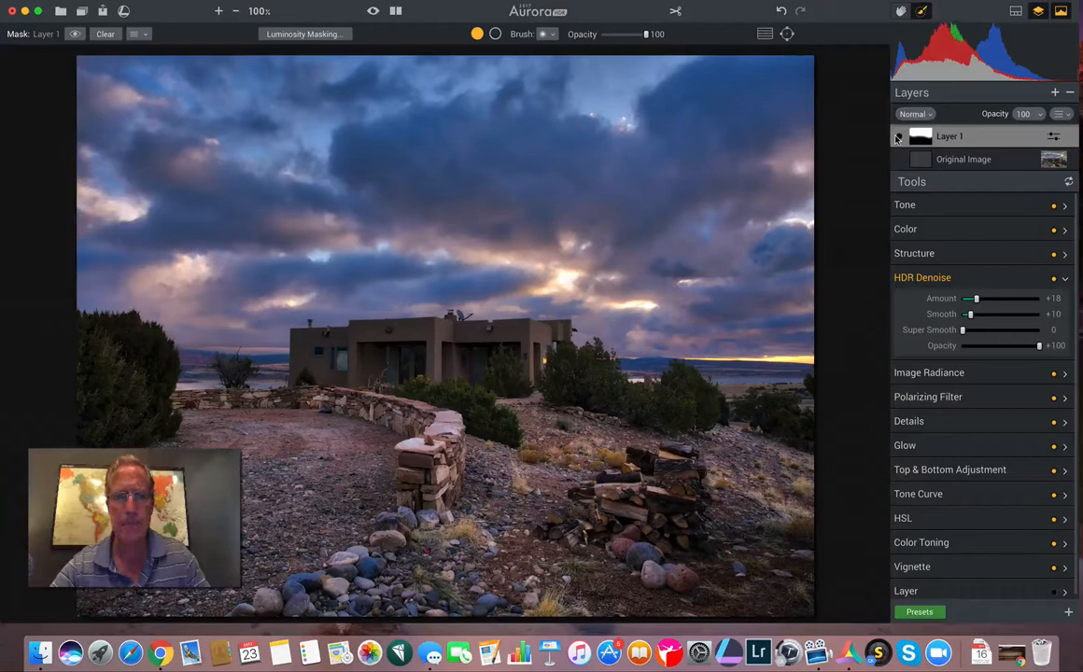
click(218, 11)
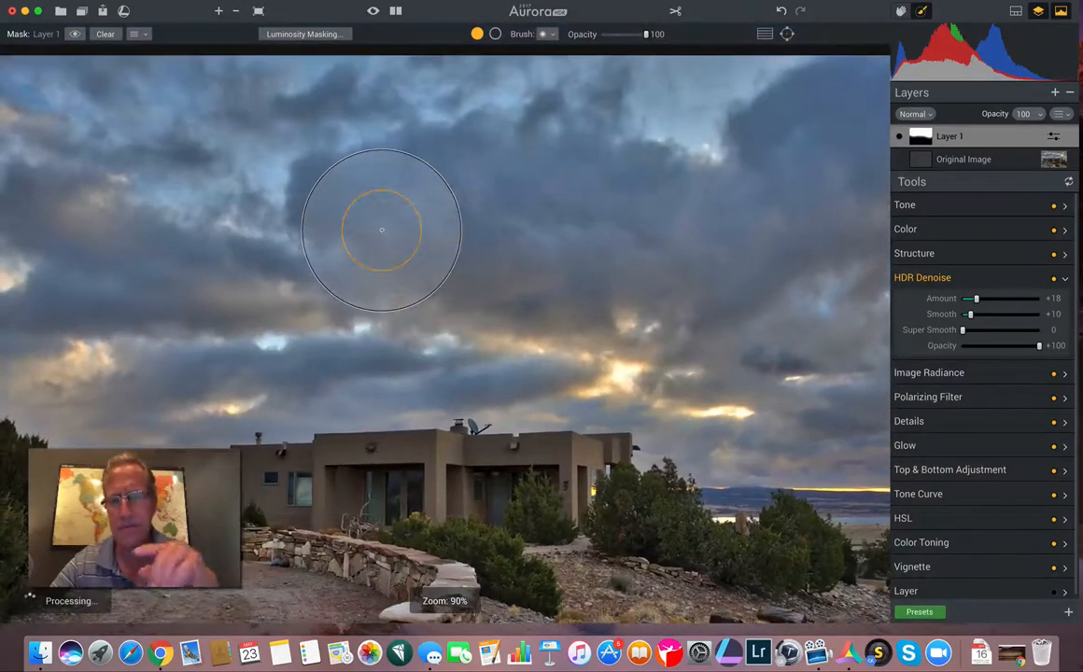
mouse_move(616, 262)
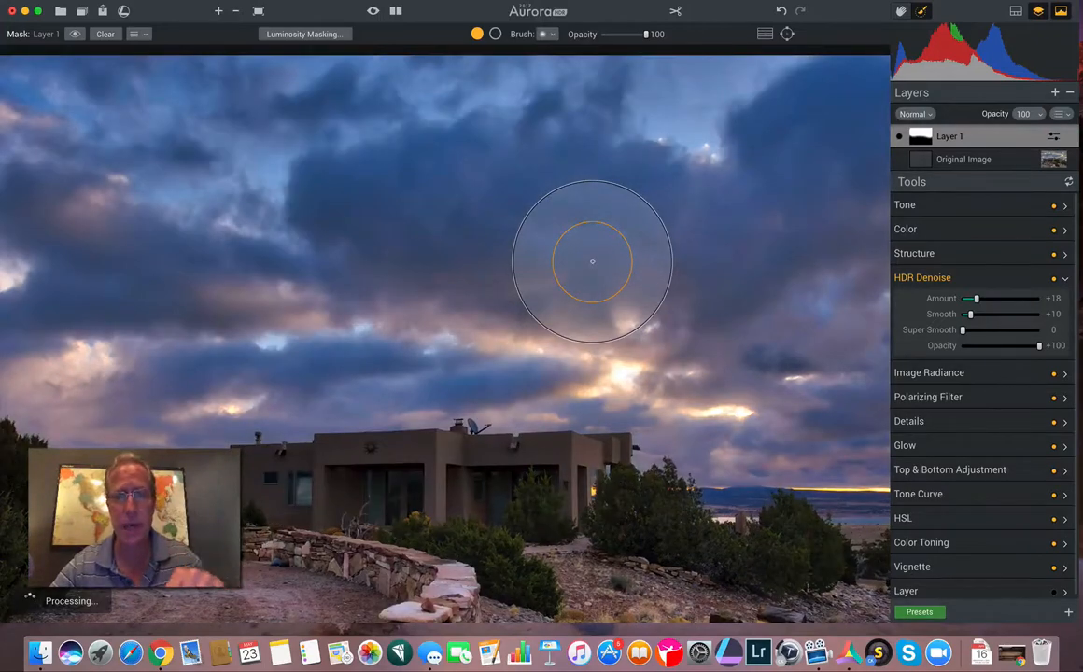
mouse_move(495, 254)
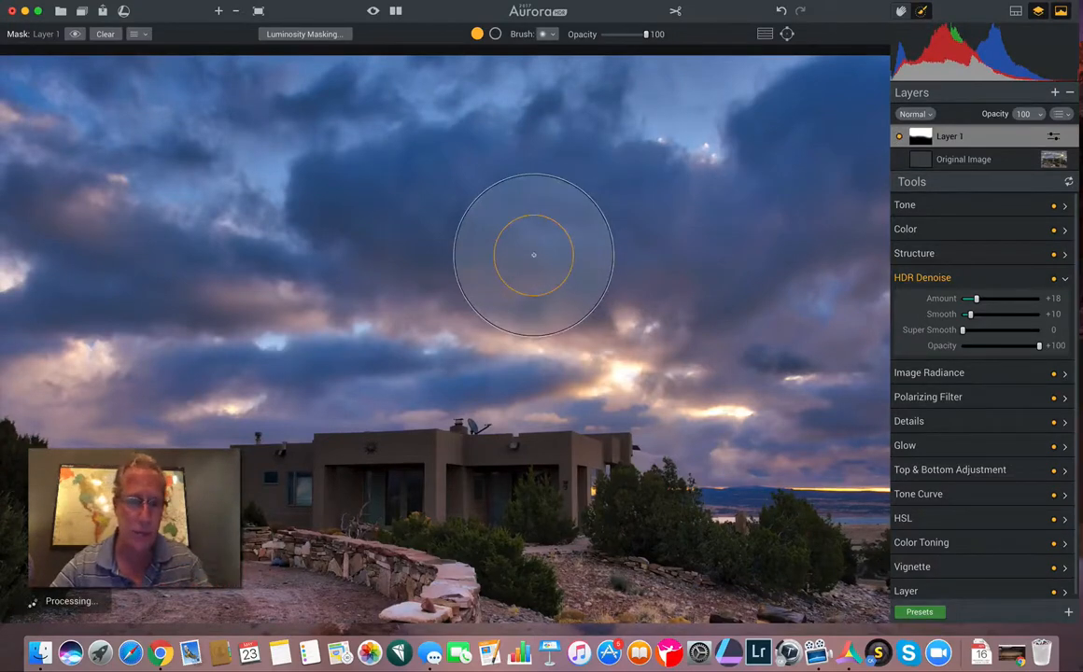
mouse_move(343, 86)
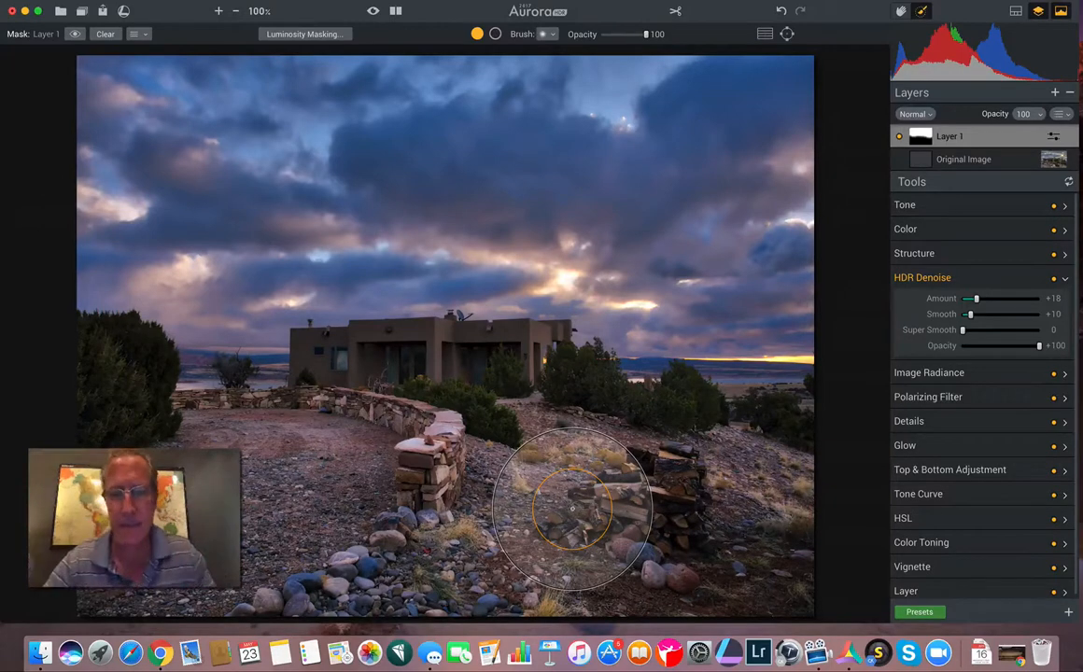
mouse_move(969, 273)
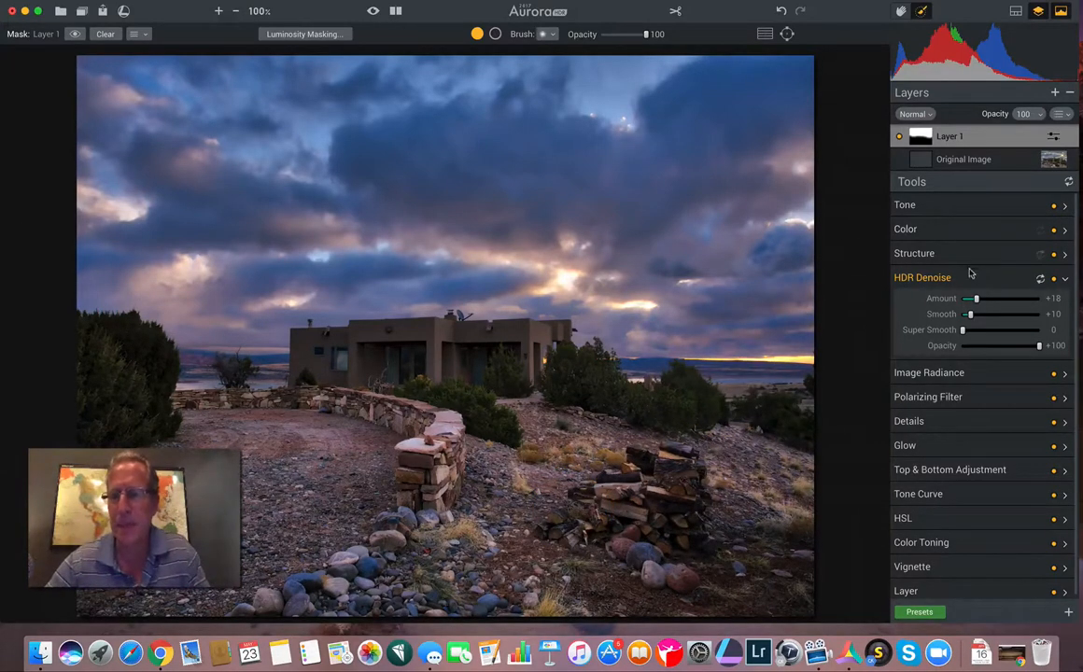
Finish painting the sky mask on the denoise layer and leave mask mode.
click(1064, 276)
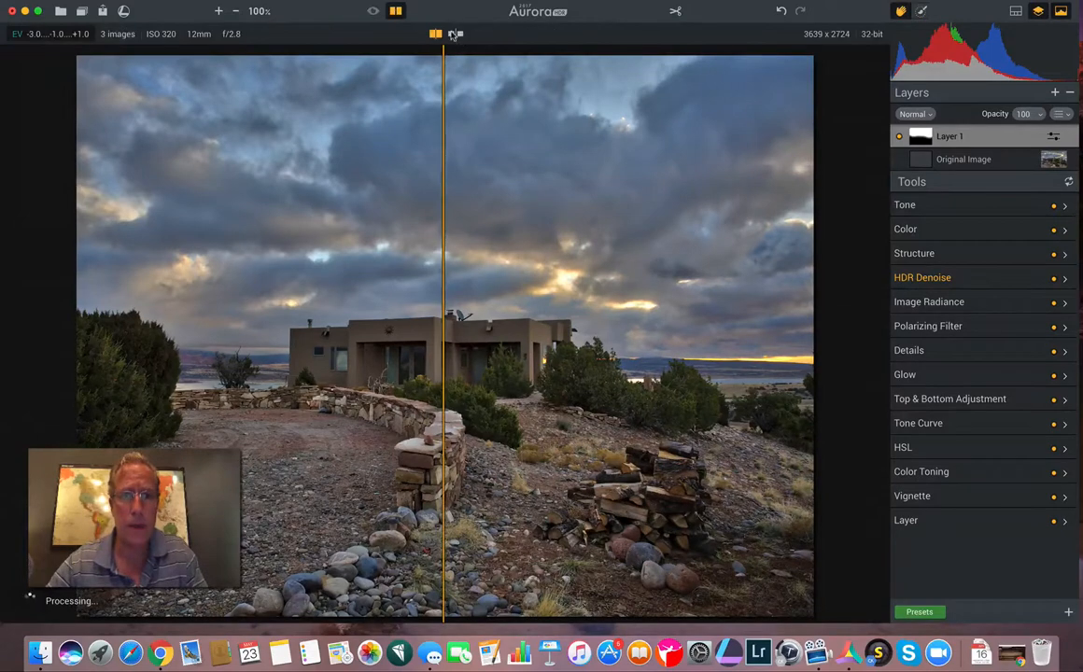
Switch to the side-by-side Before/After view of the original and edited photo.
click(457, 34)
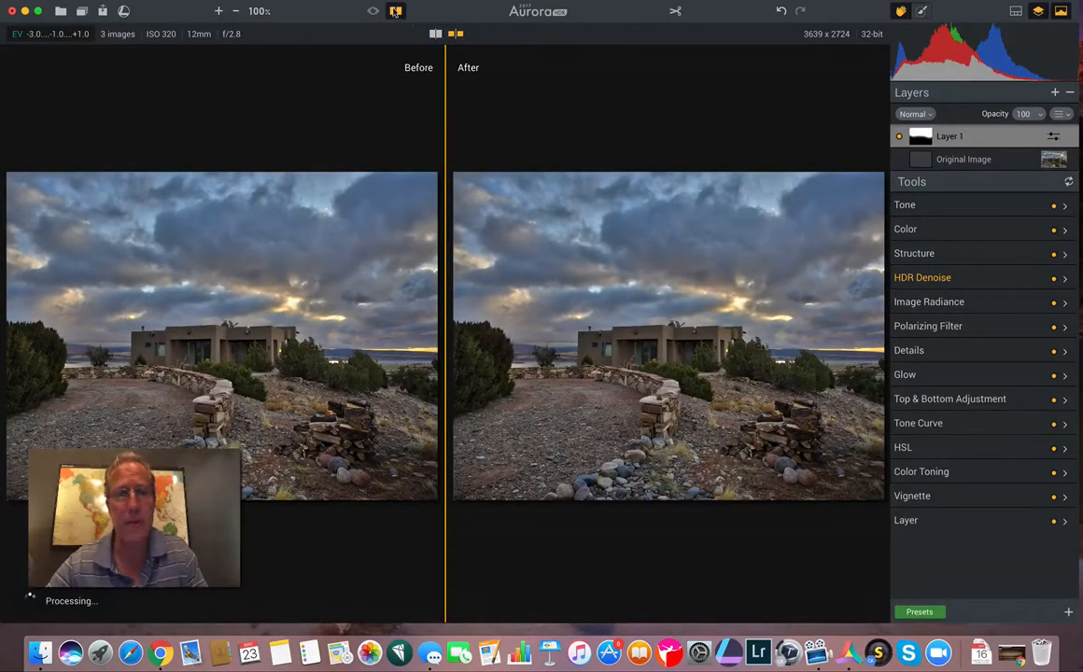
mouse_move(395, 11)
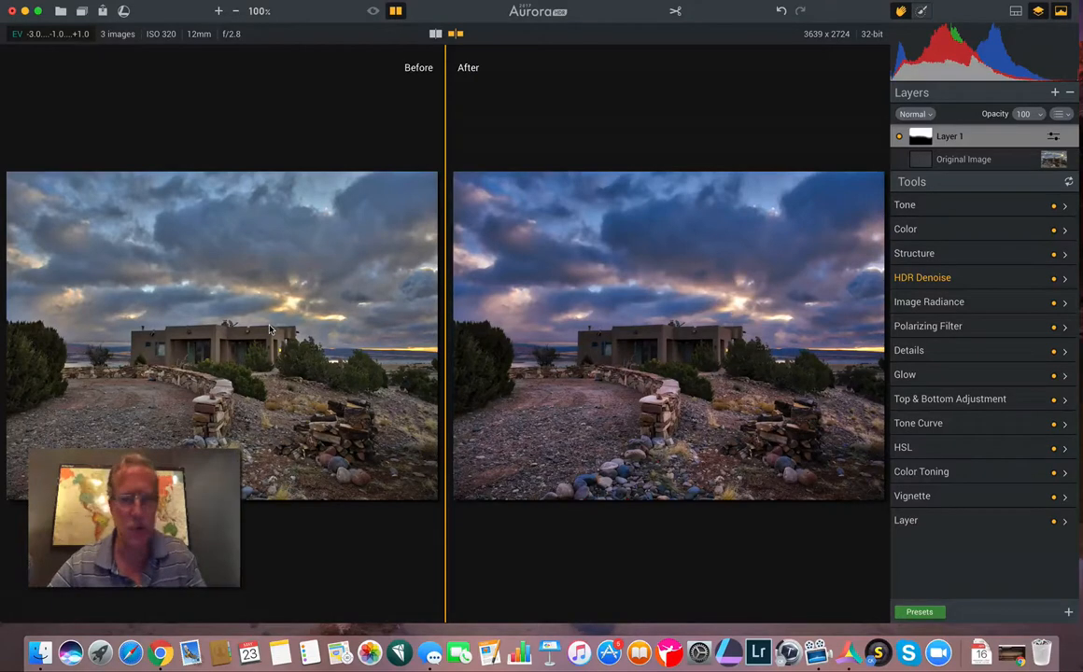
mouse_move(728, 390)
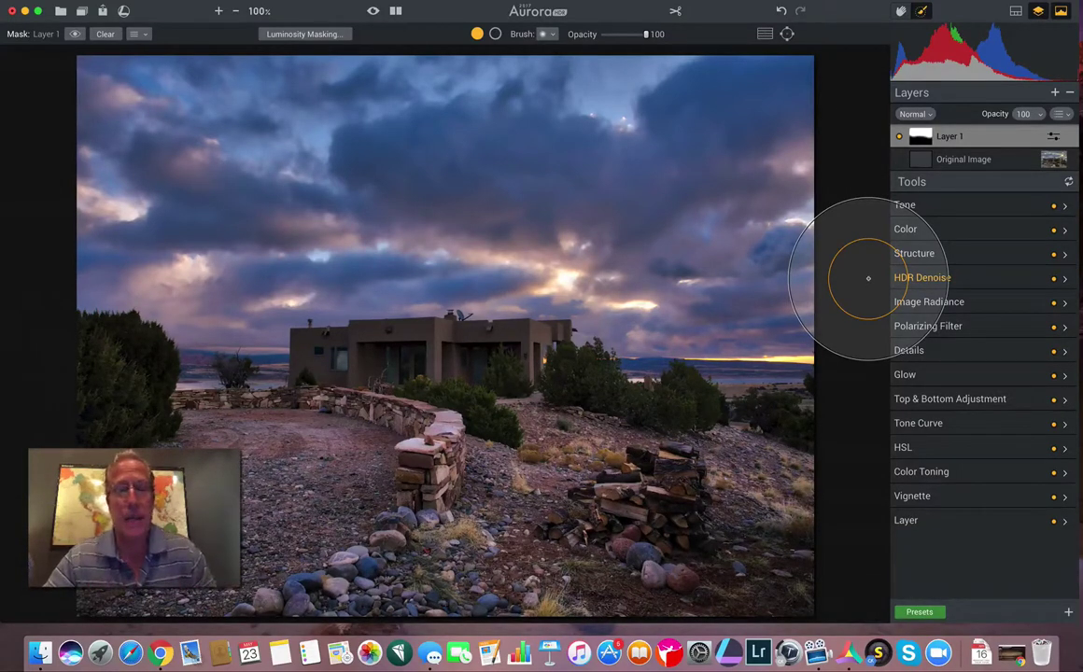
mouse_move(861, 161)
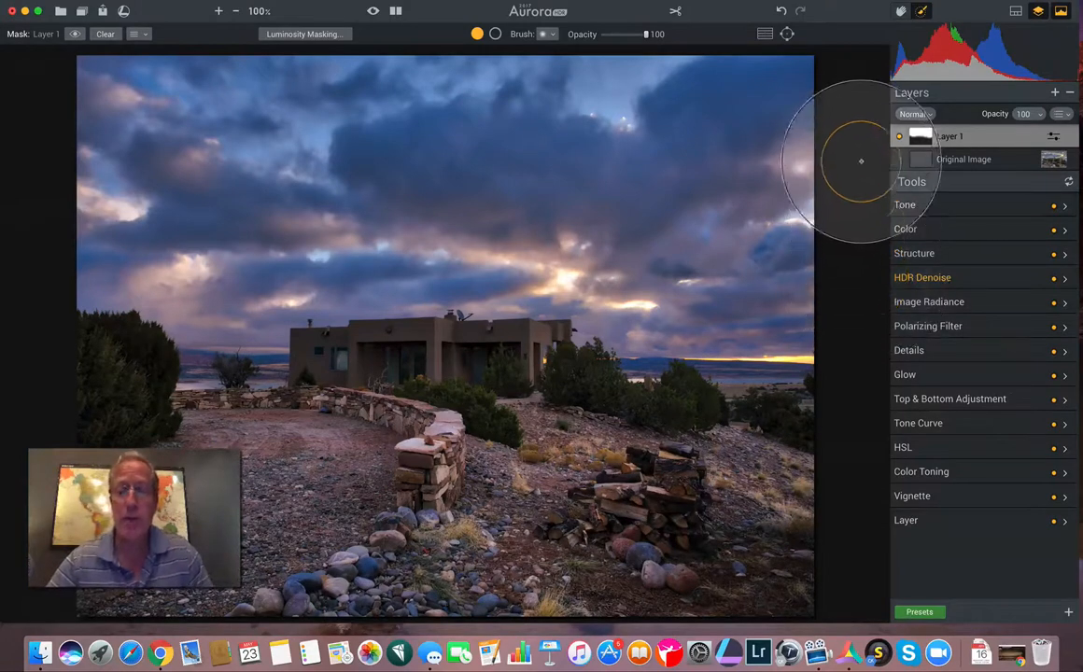